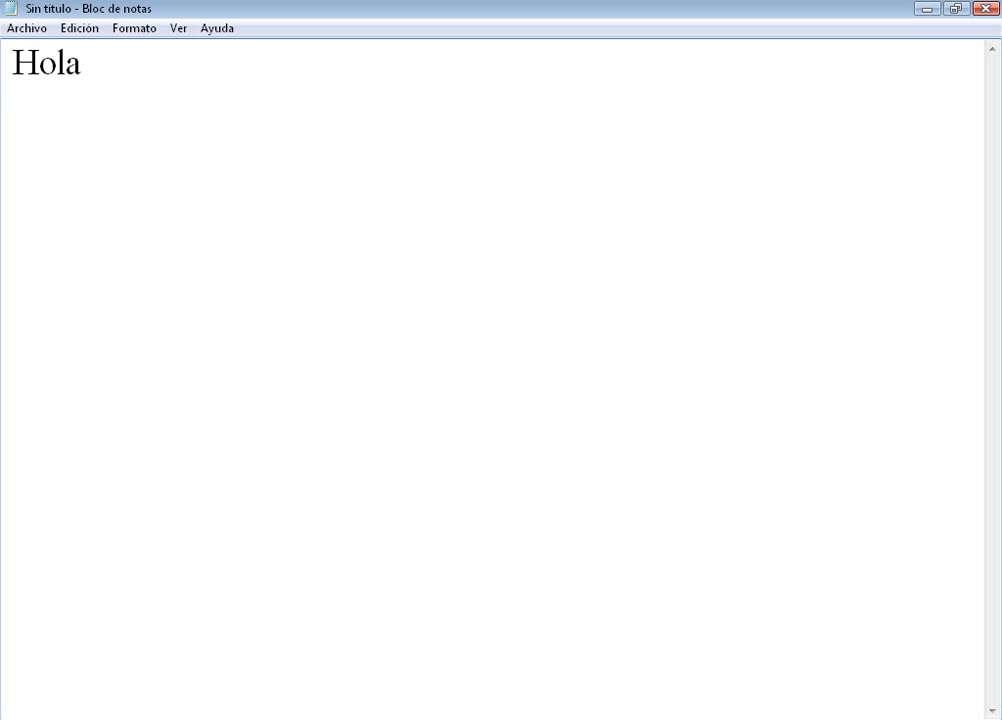
# Write the greeting 'Hola amigos de youtube soy gokusyaan320 y en este video tutorial'.
pyautogui.write('ami')
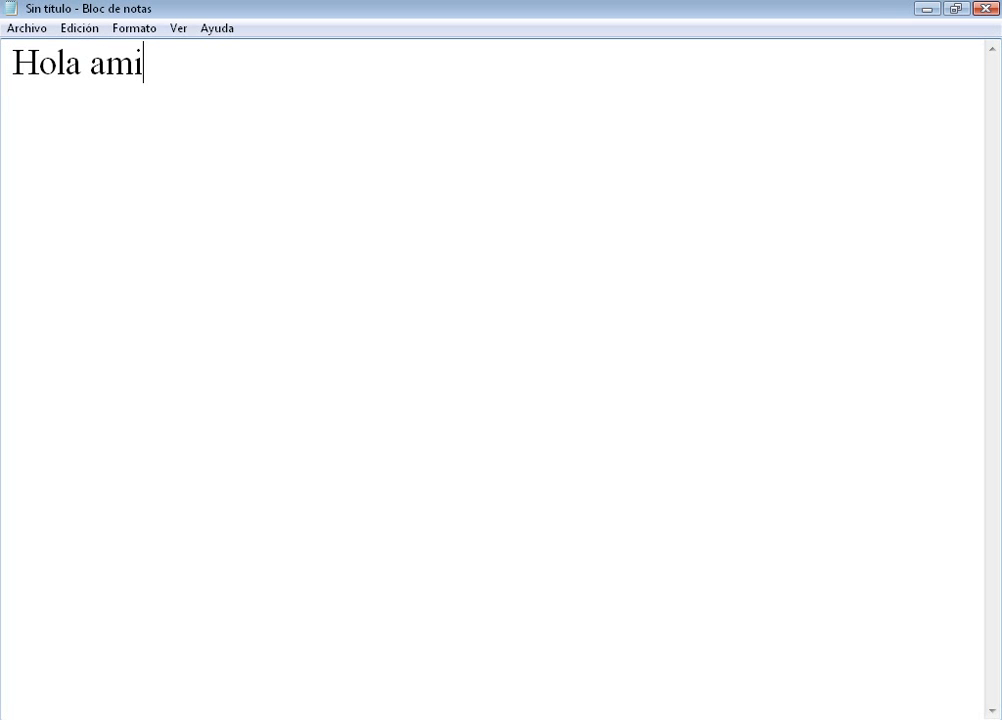
pyautogui.write('gos de')
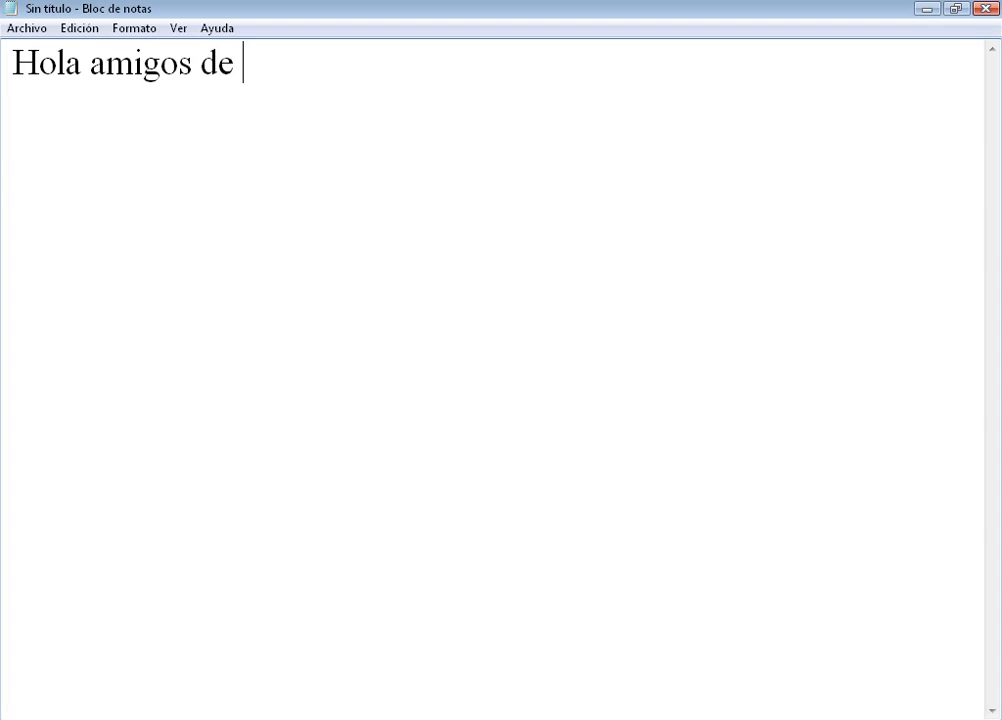
pyautogui.write('youtube')
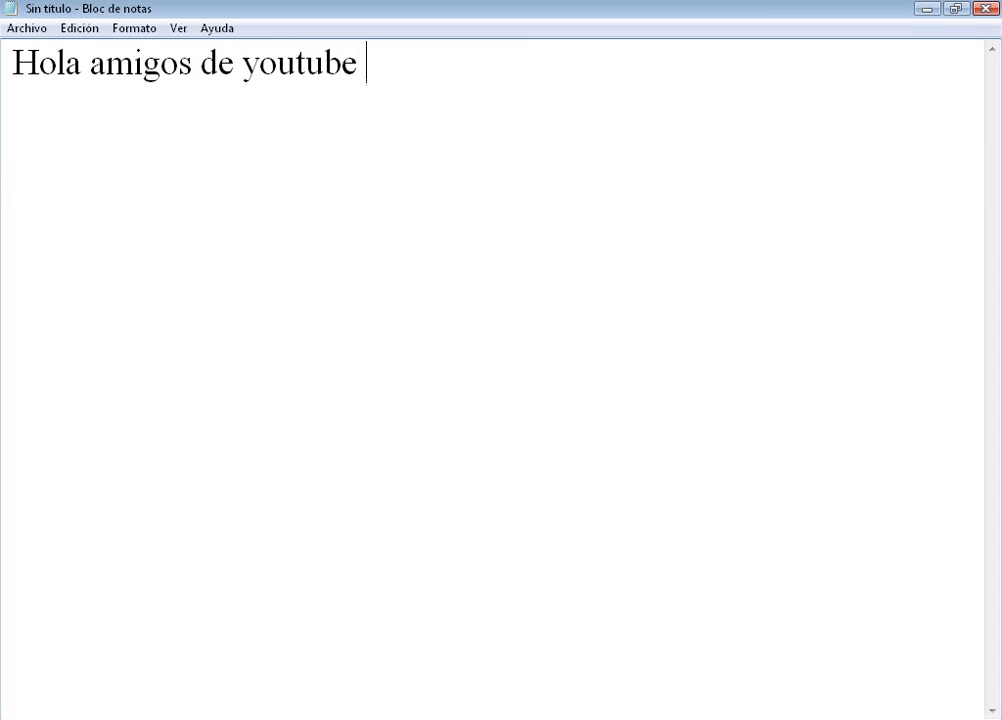
pyautogui.write('soy gokusyaa')
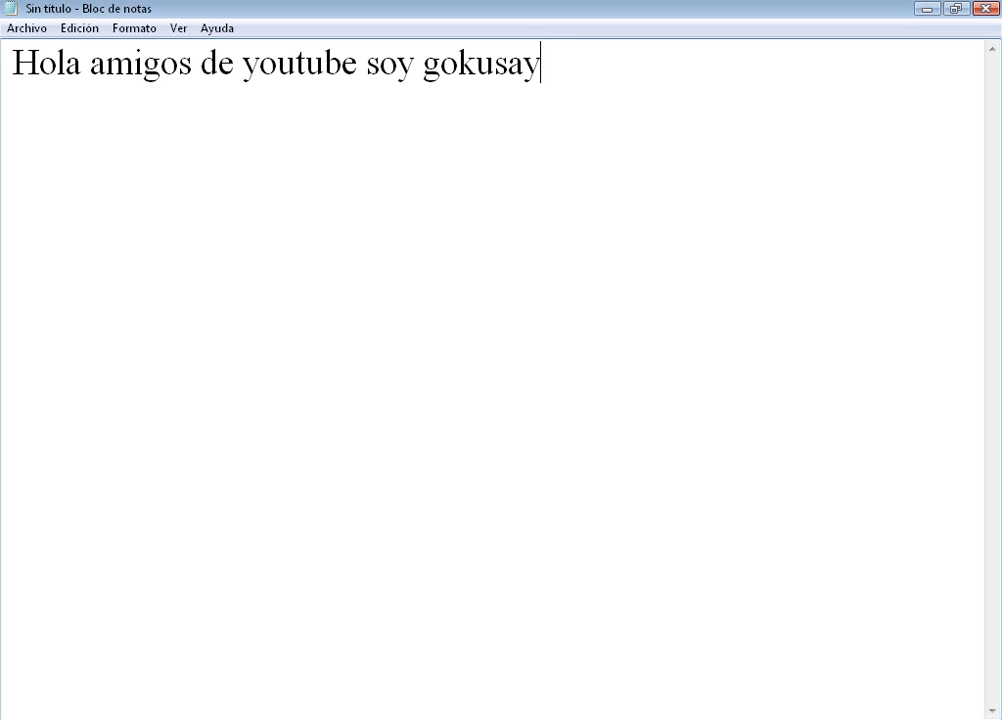
pyautogui.write('an320 y en este v')
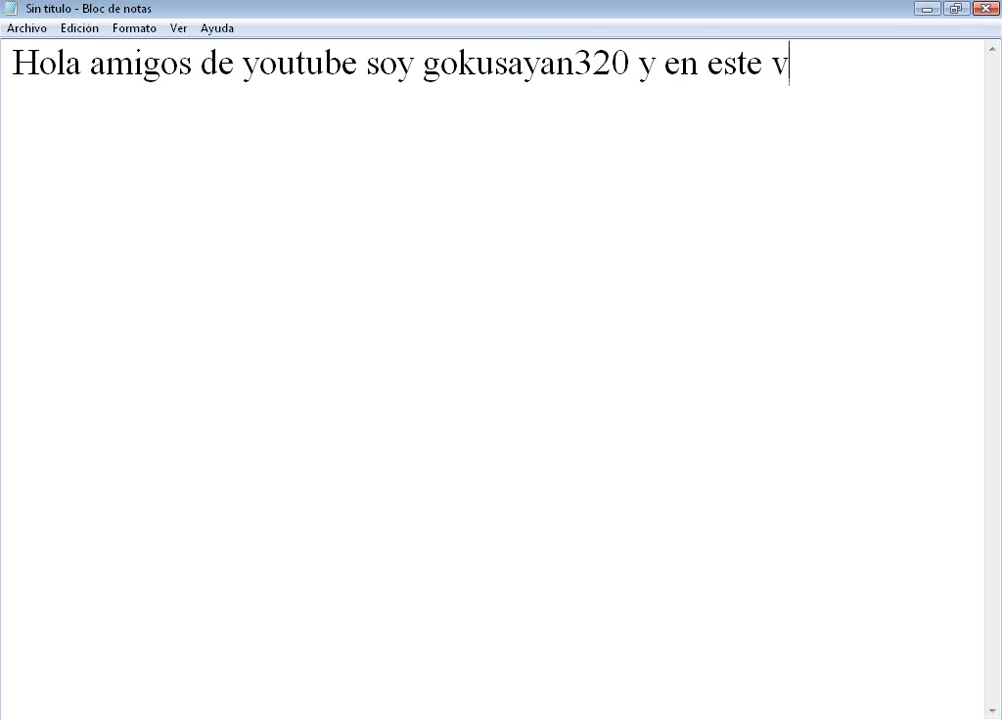
pyautogui.write('ideo tut')
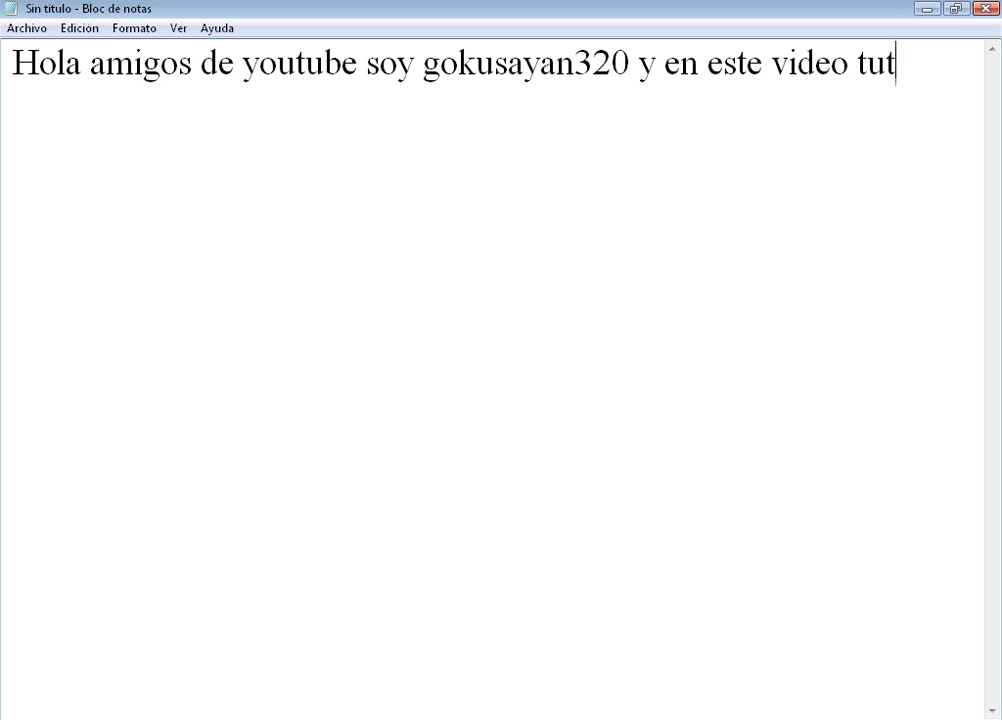
pyautogui.write('orial')
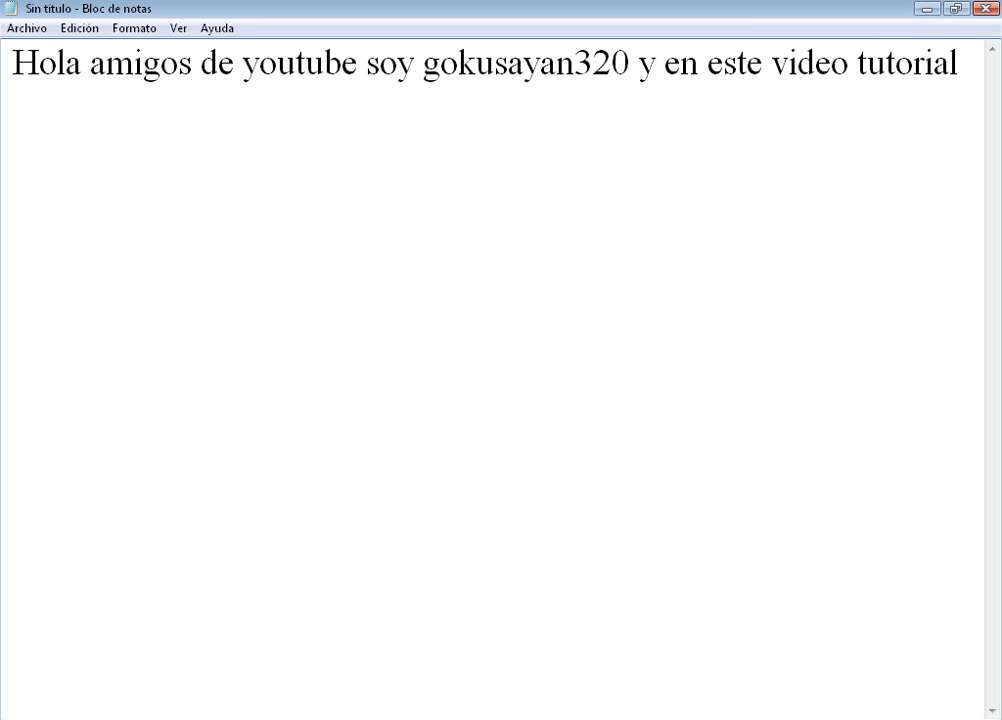
# Continue: 'les presentare un video de como poder descargar el complemento firebug para mozilla firefox'.
pyautogui.write('les pres')
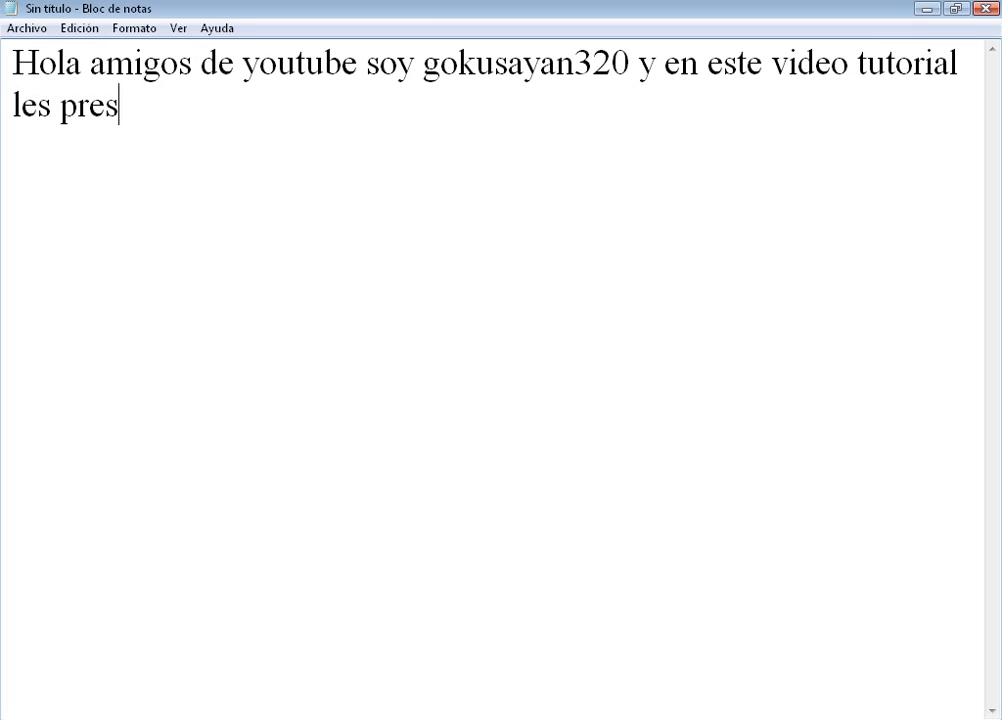
pyautogui.write('entare un video')
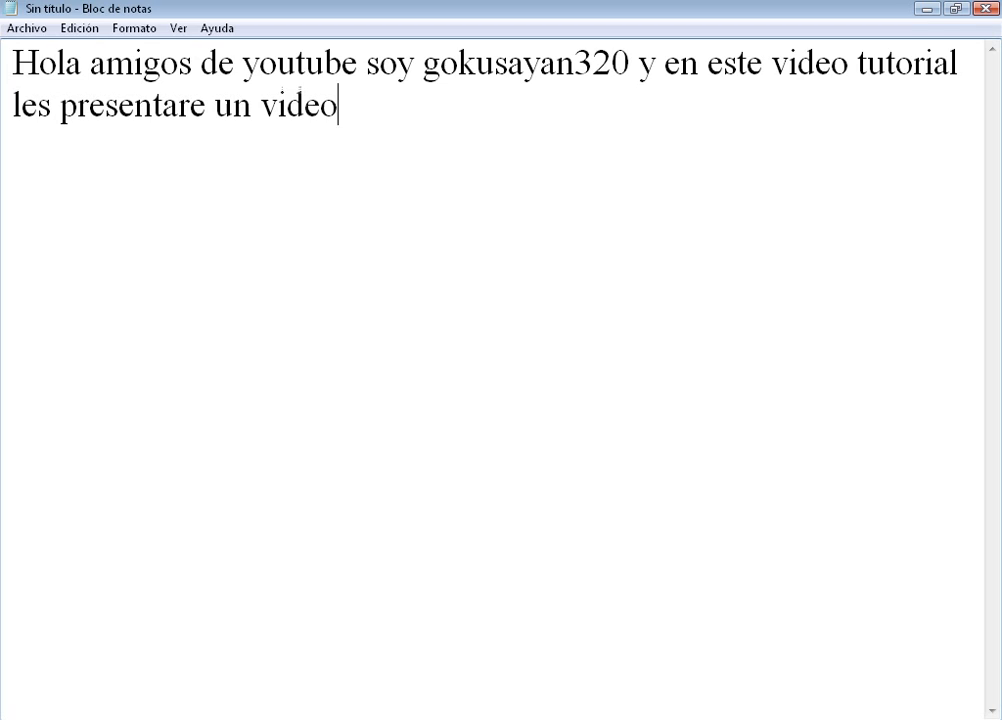
pyautogui.write('de como')
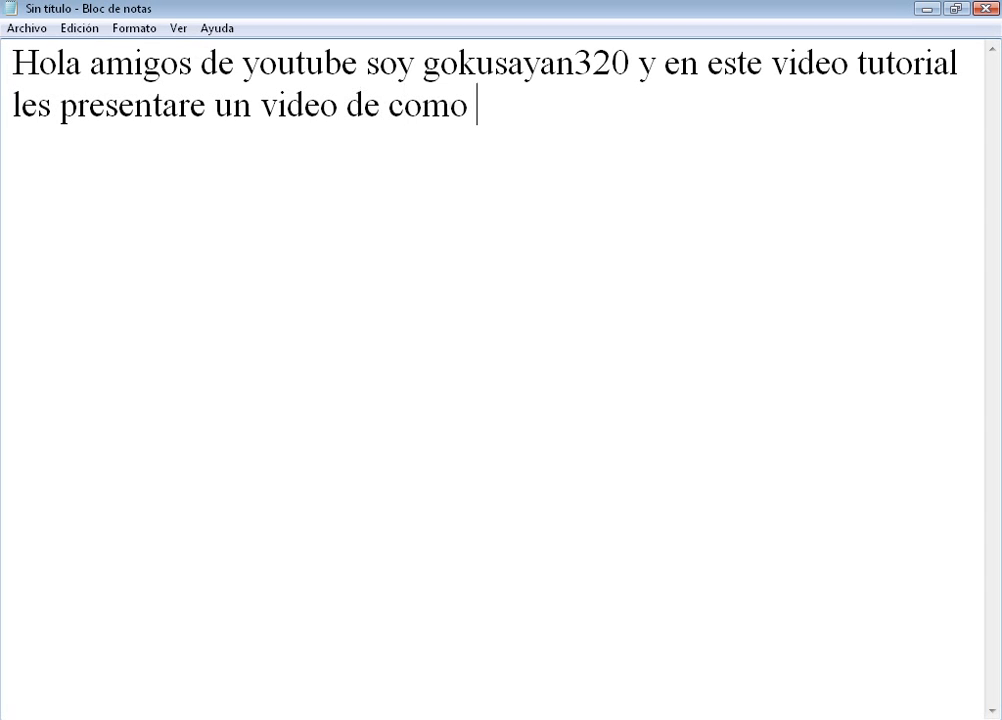
pyautogui.write('poder des')
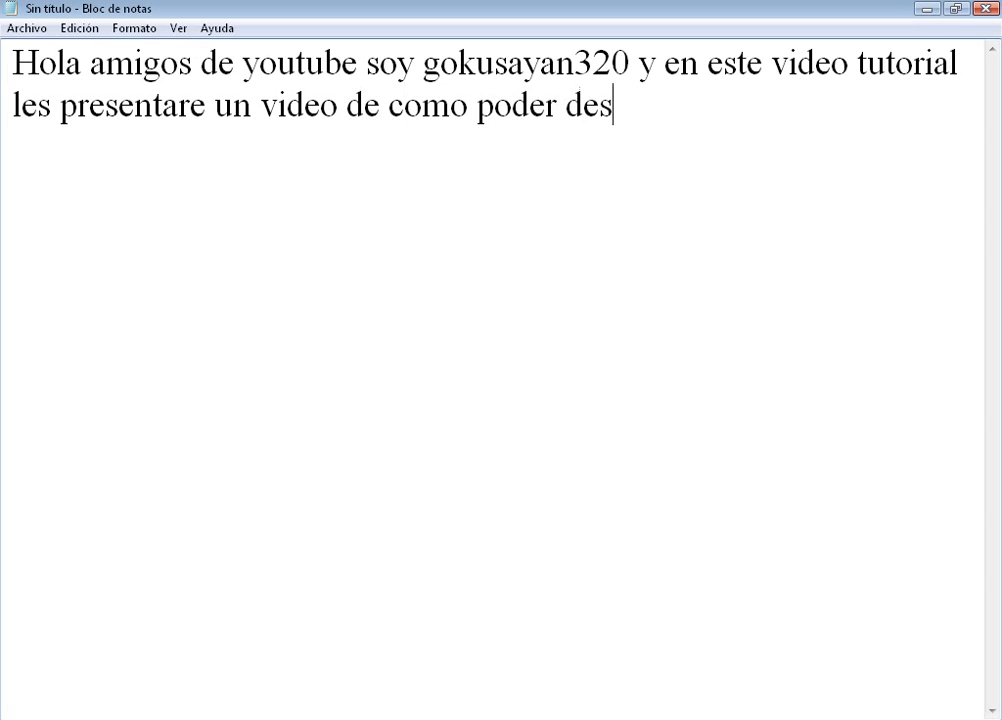
pyautogui.write('cargar el compleme')
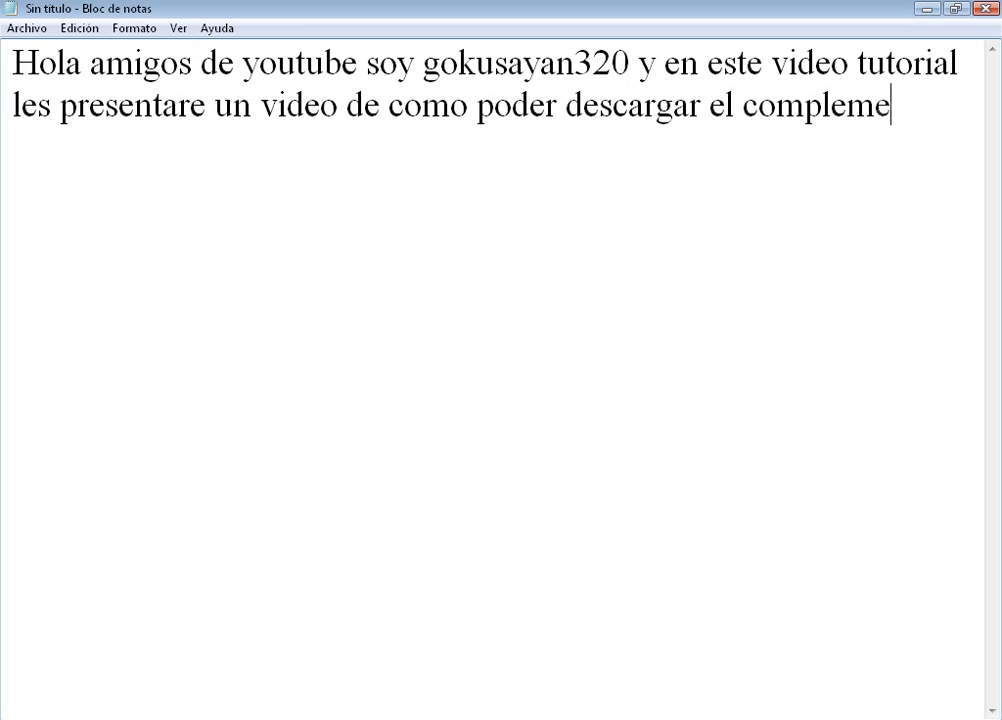
pyautogui.write('nto fire')
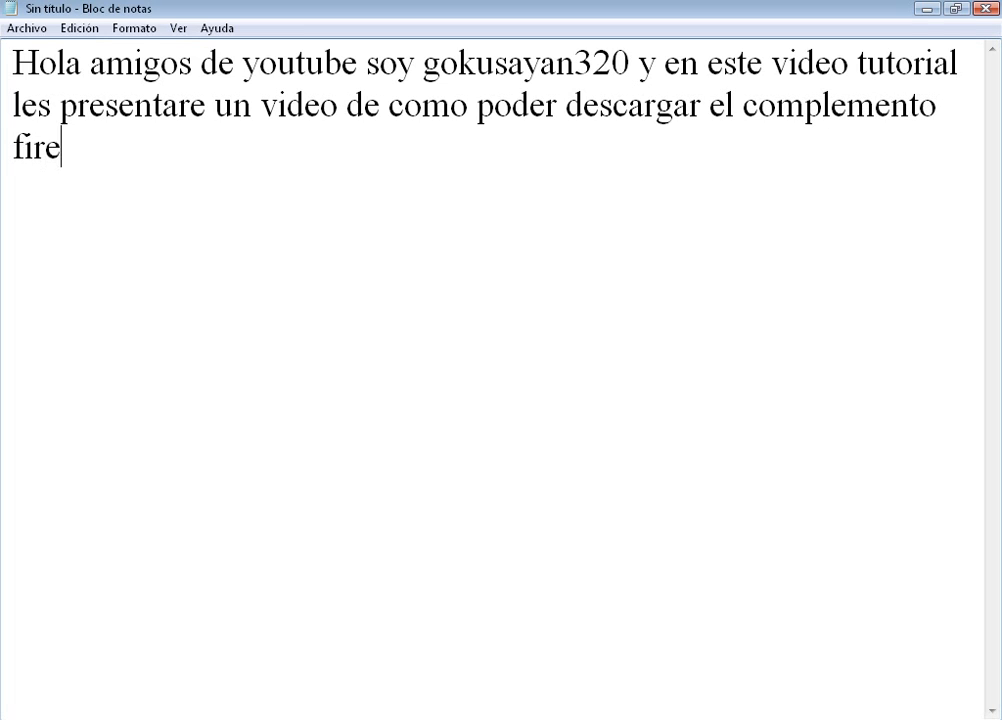
pyautogui.write('bug p')
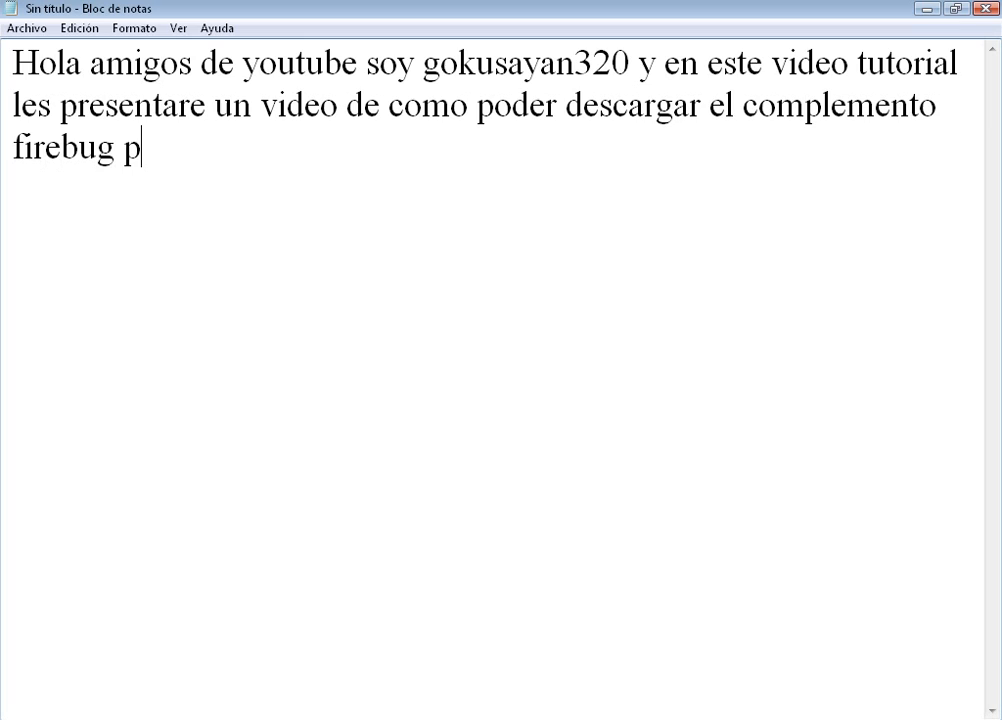
pyautogui.write('ara')
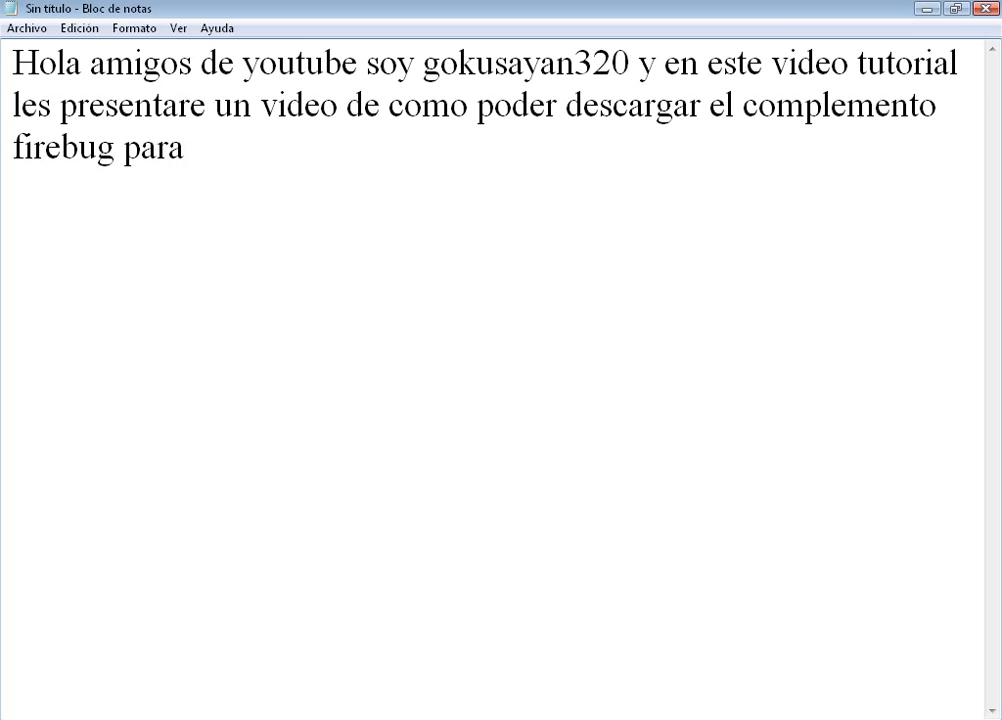
pyautogui.write('mozi')
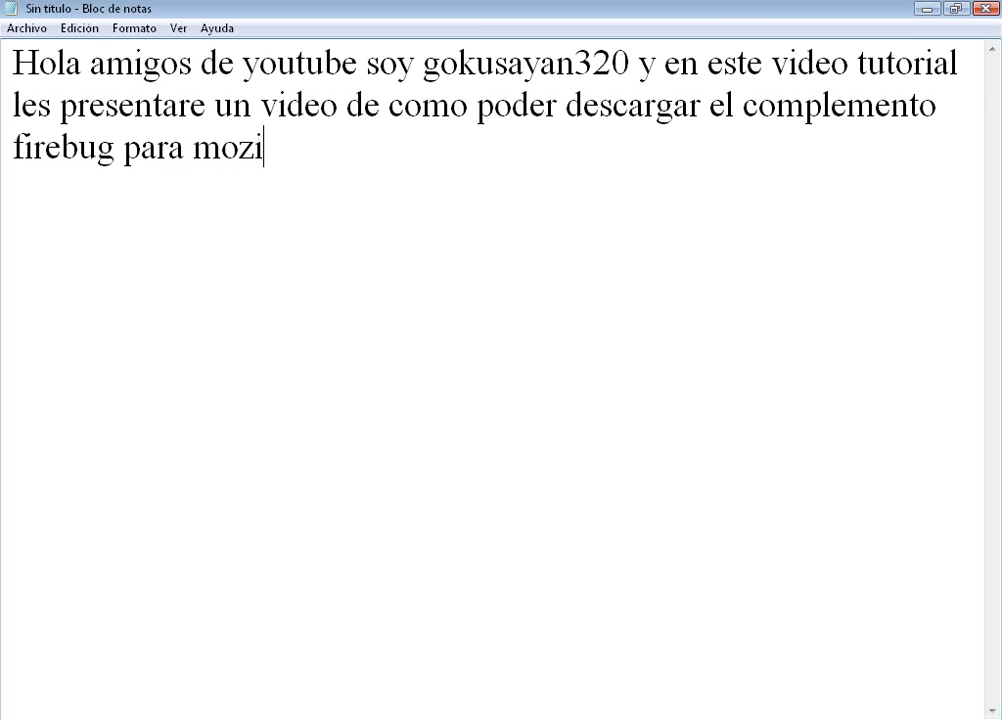
pyautogui.write('lla fir')
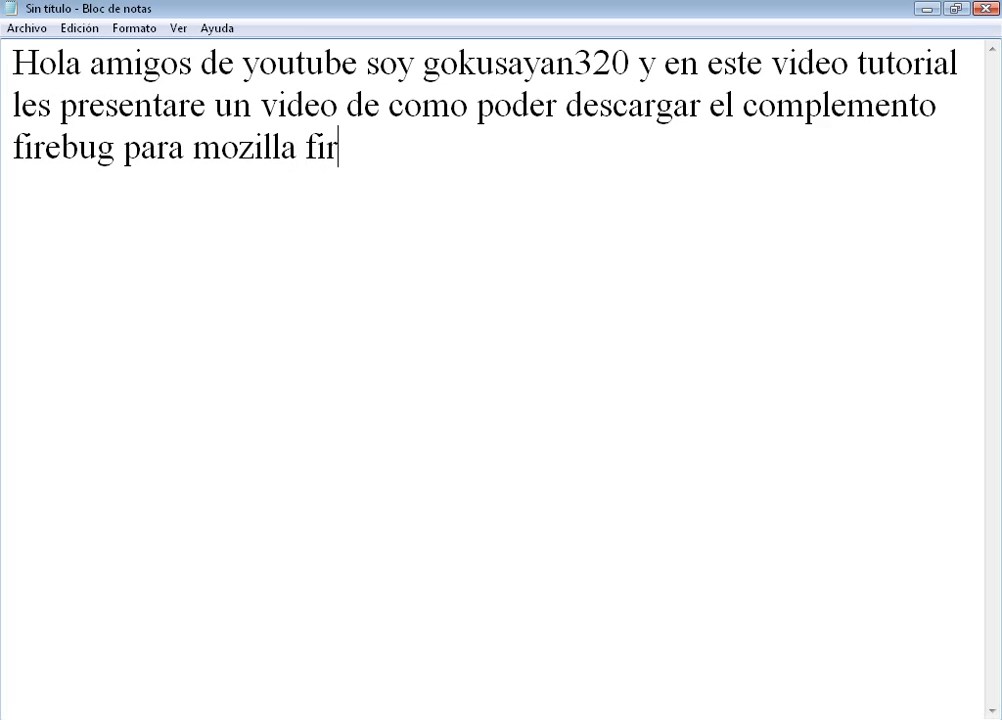
pyautogui.write('efox')
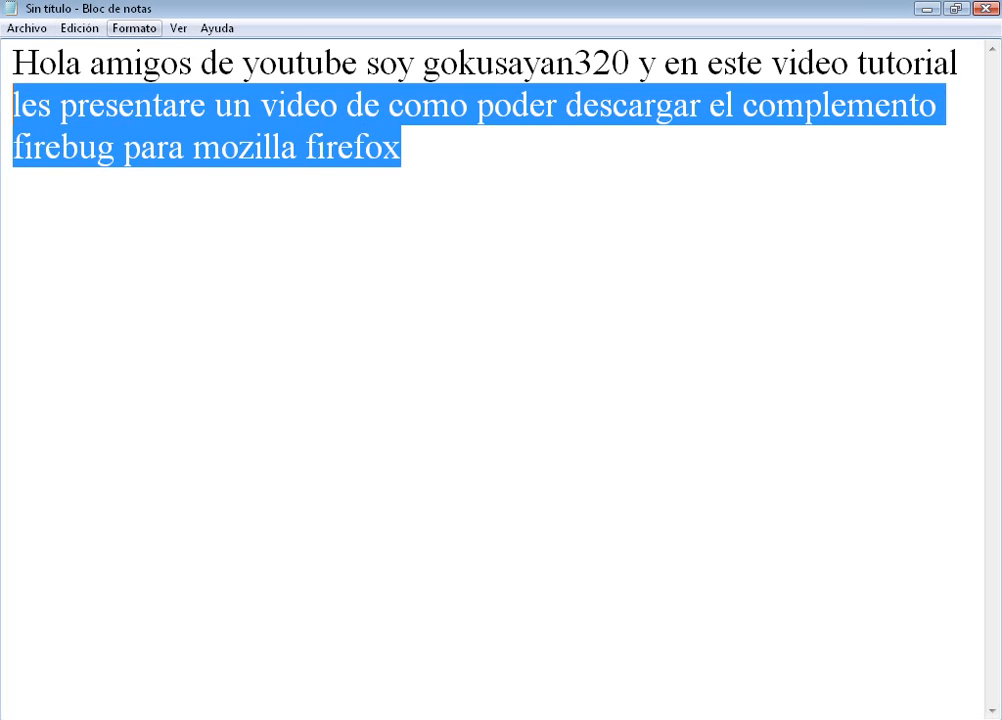
# Replace the intro with 'lo primero es abrir su navegador, van a google y en google buscan FIREBUG'.
pyautogui.press('Delete')
pyautogui.write('bueno')
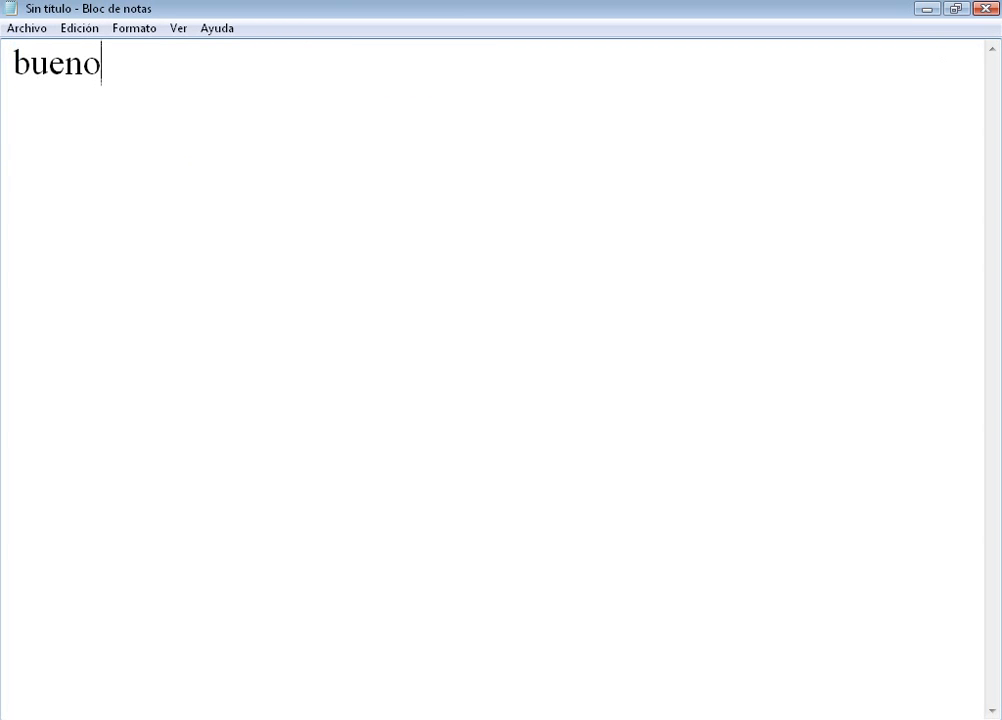
pyautogui.write('lo primero es abrir e')
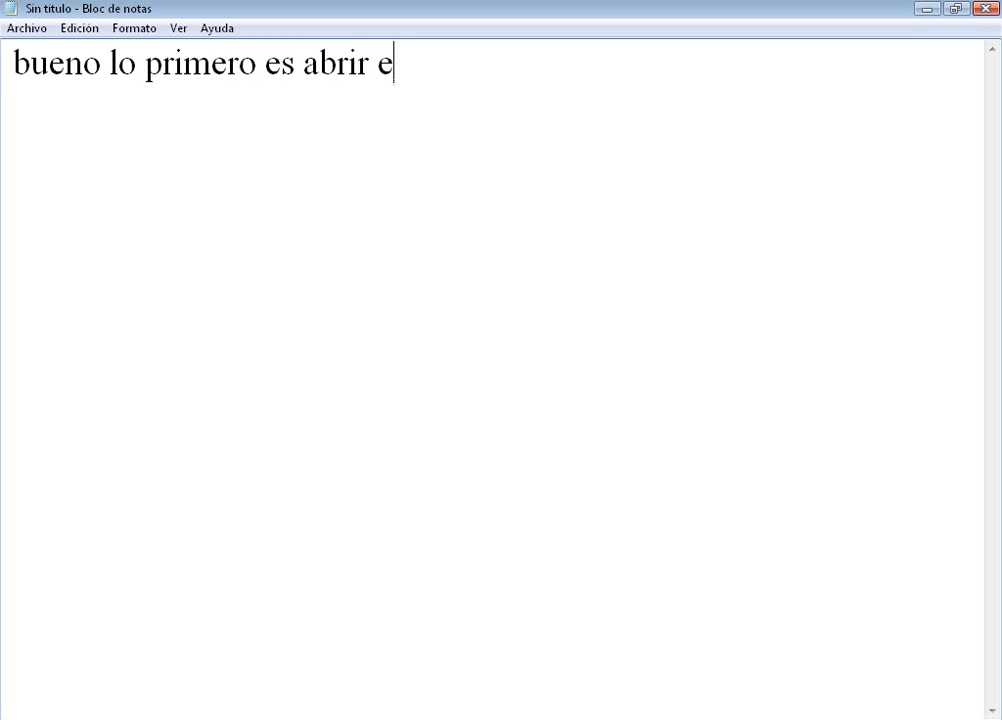
pyautogui.write('su nev')
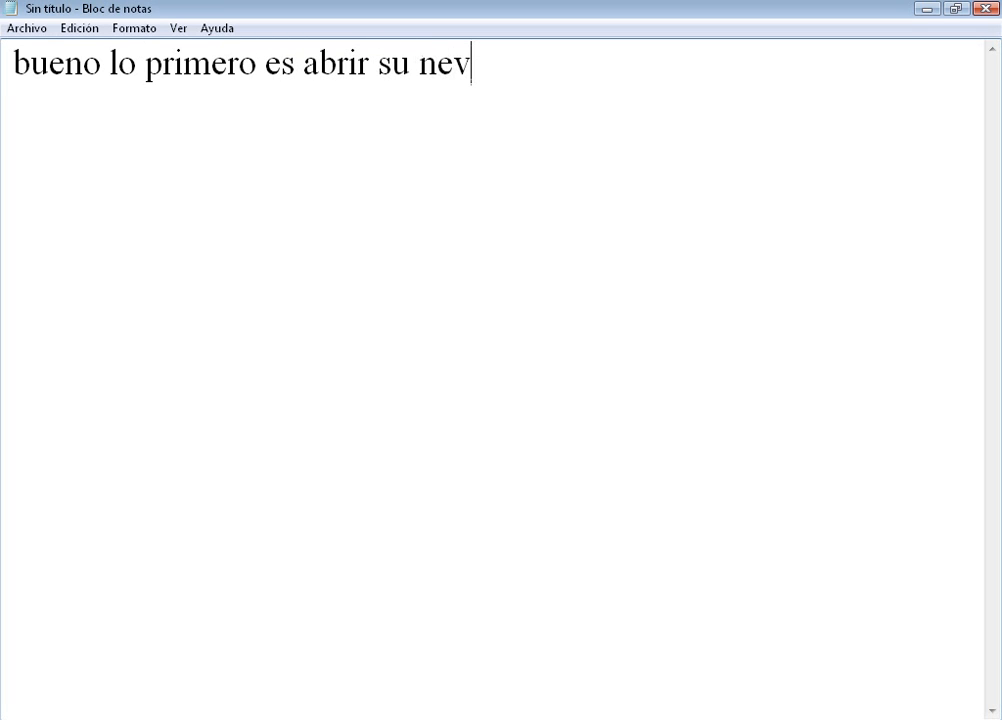
pyautogui.write('ega')
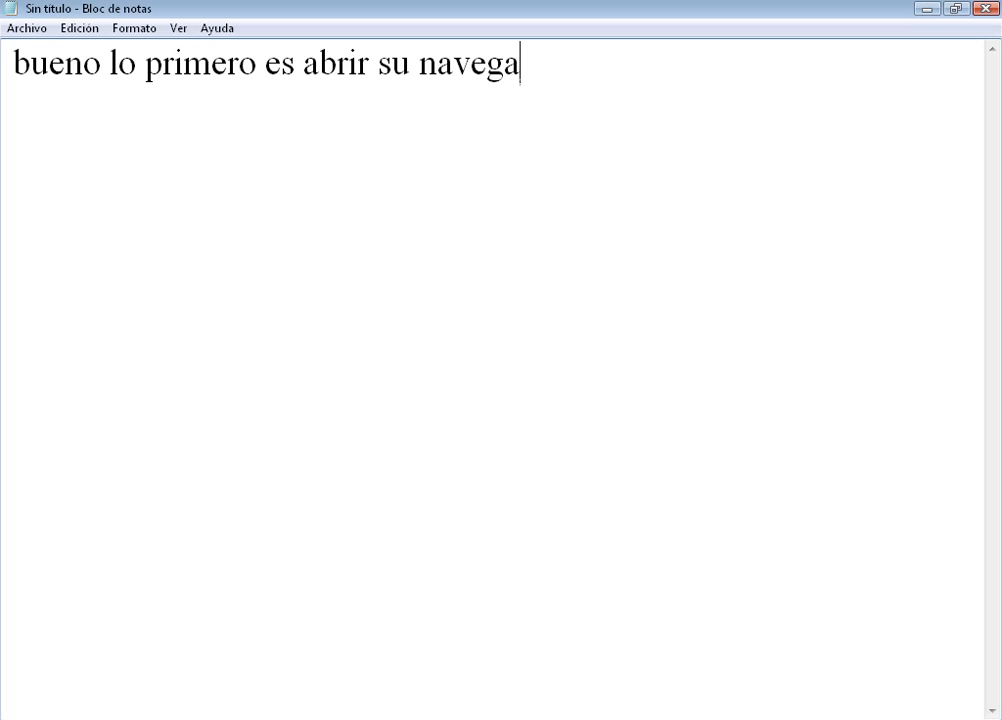
pyautogui.write('dor,  va')
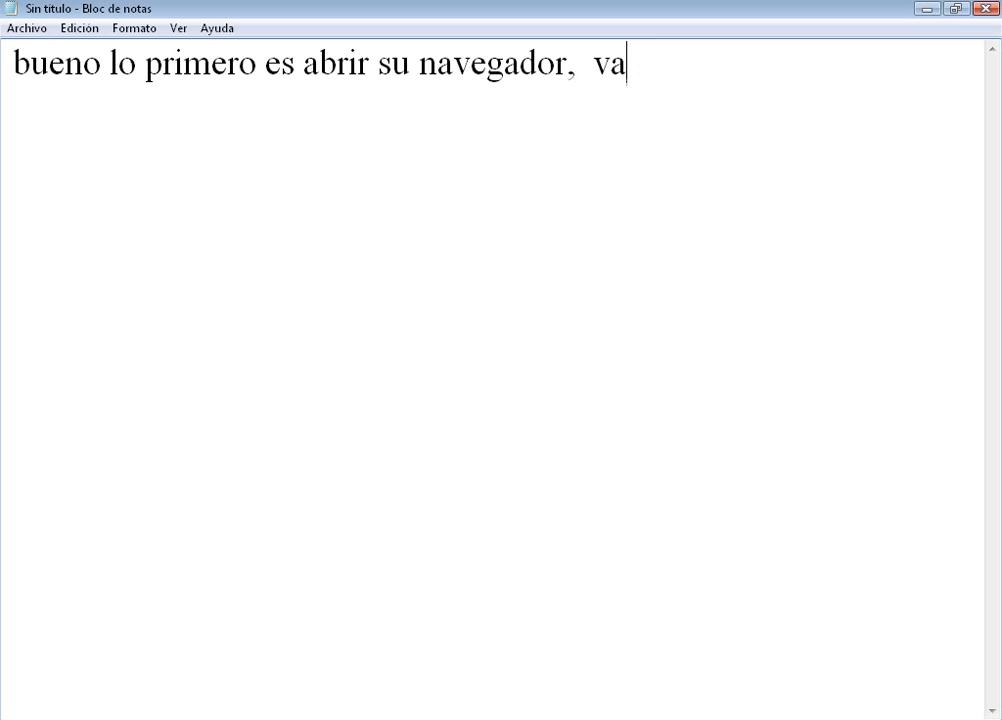
pyautogui.write('n a google')
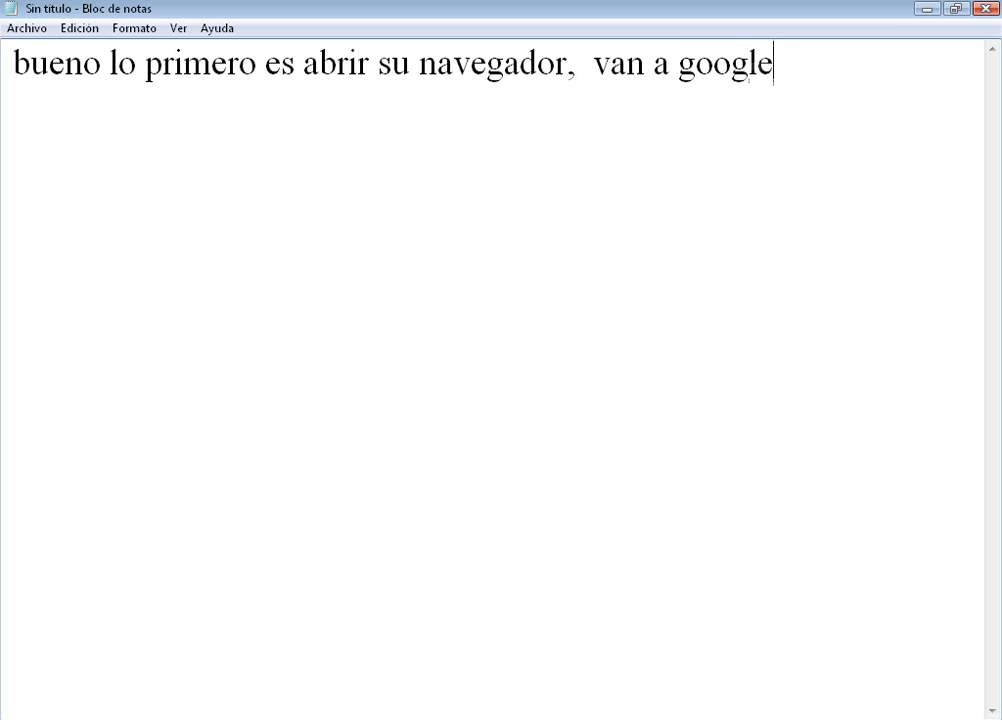
pyautogui.write('y en goog')
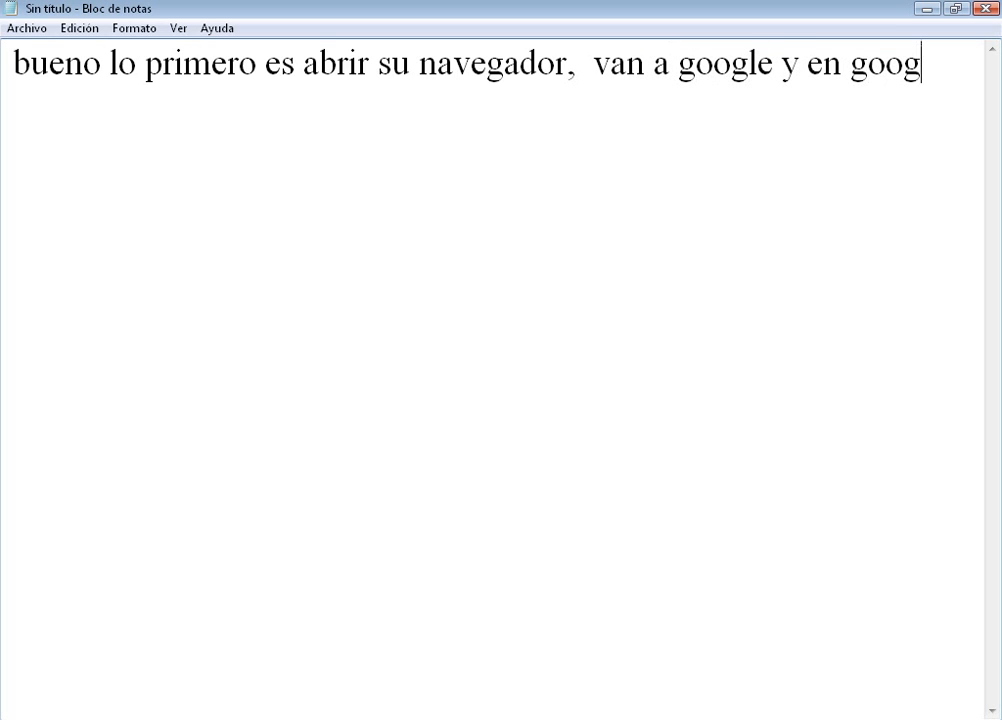
pyautogui.write('le buscan')
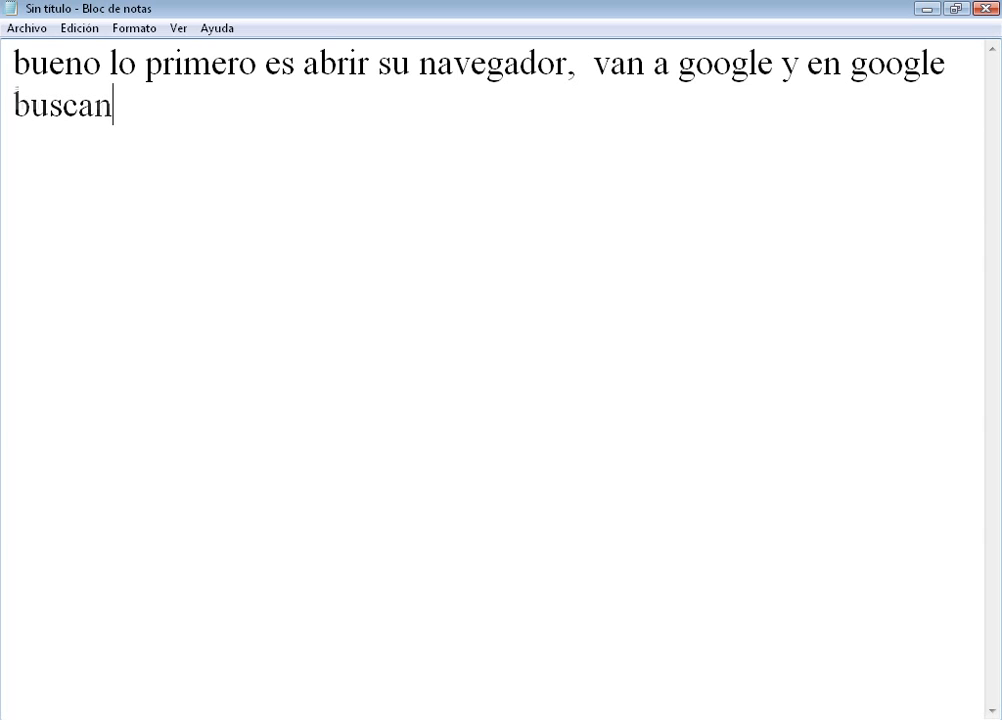
pyautogui.write('FIRE')
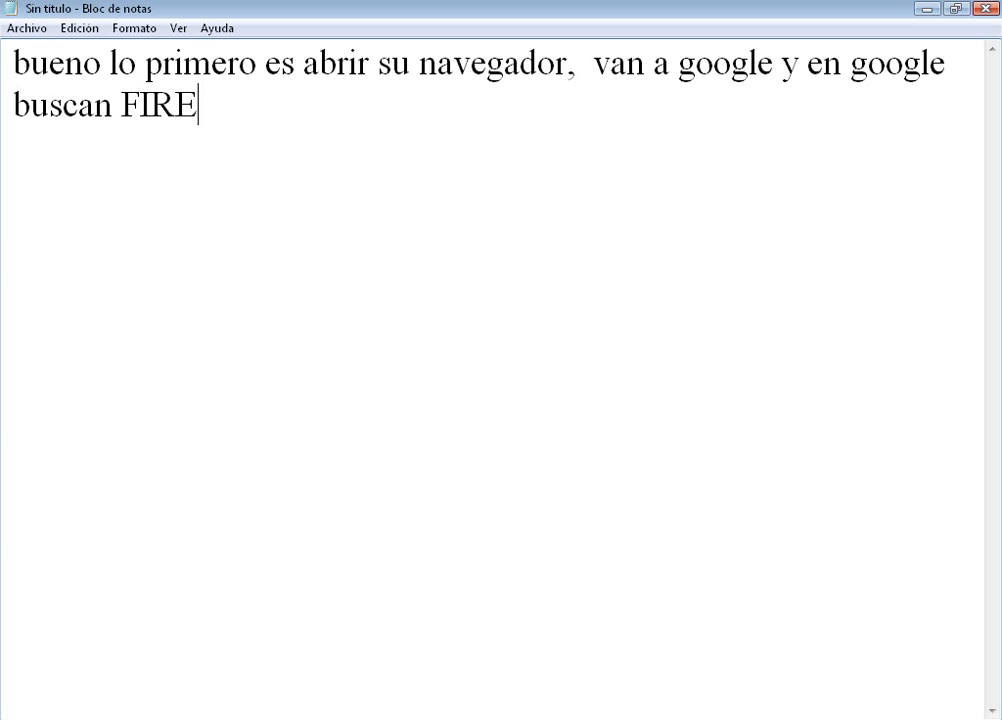
pyautogui.write('BUG')
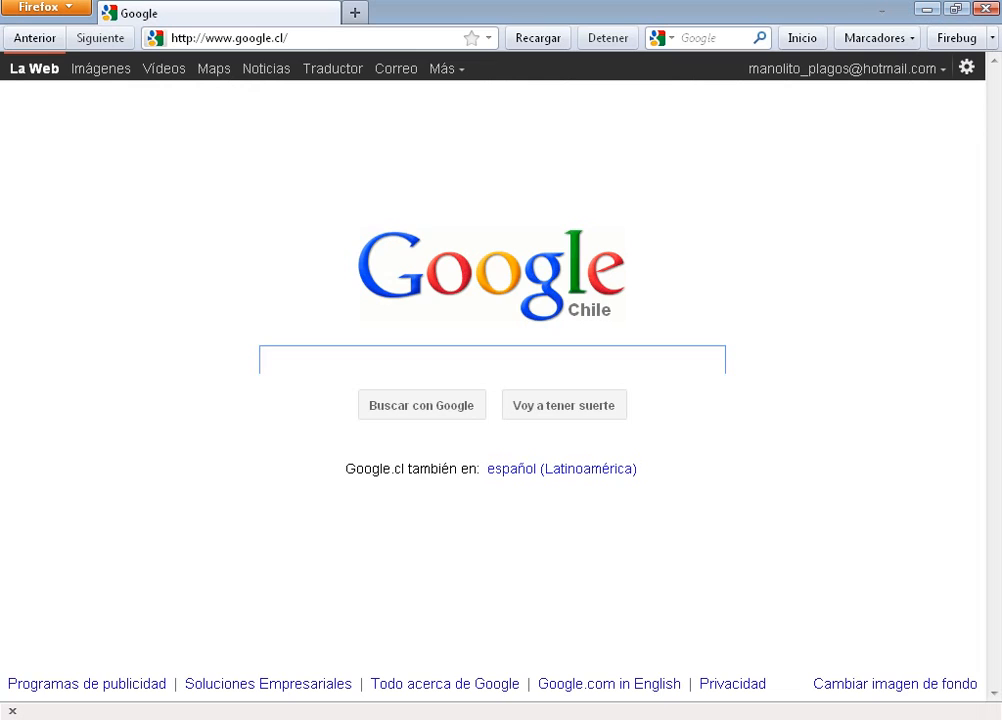
# Enter 'firebug' in the Google search box in Firefox.
pyautogui.write('firebu')
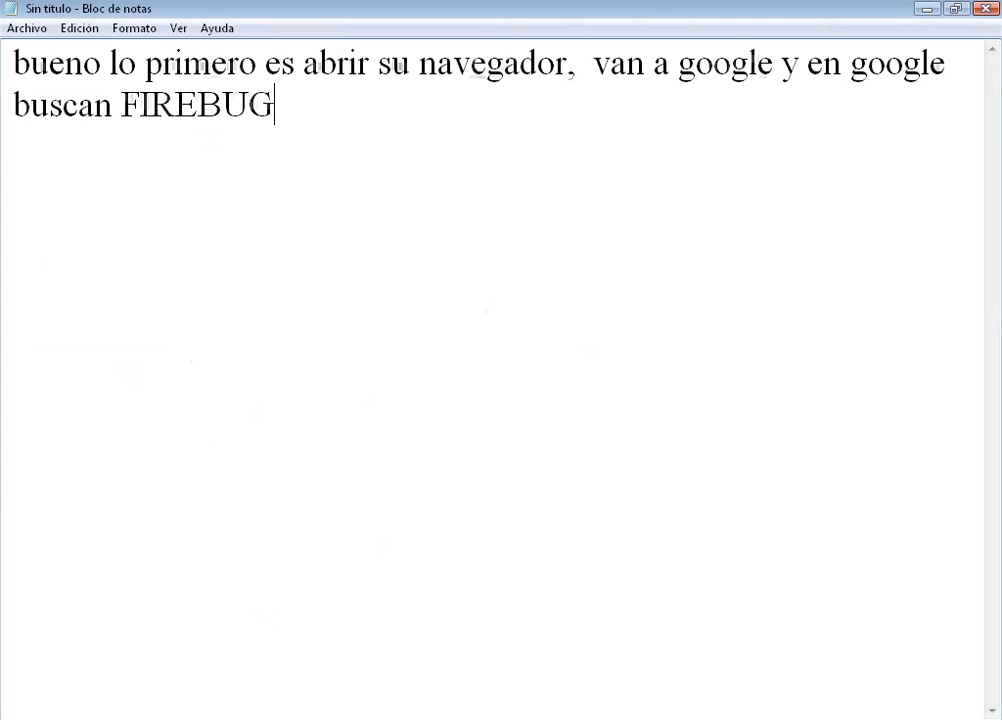
pyautogui.write('Firebug :: Complementos para Firefox')
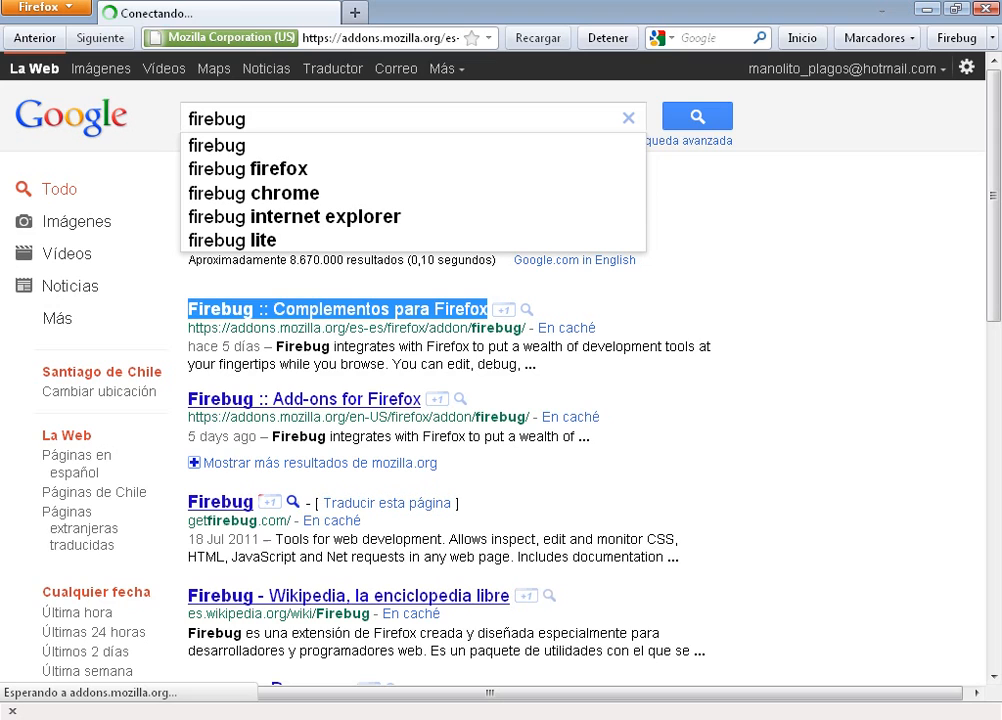
# Follow the 'Firebug :: Complementos para Firefox' result to addons.mozilla.org.
pyautogui.click(338, 308)
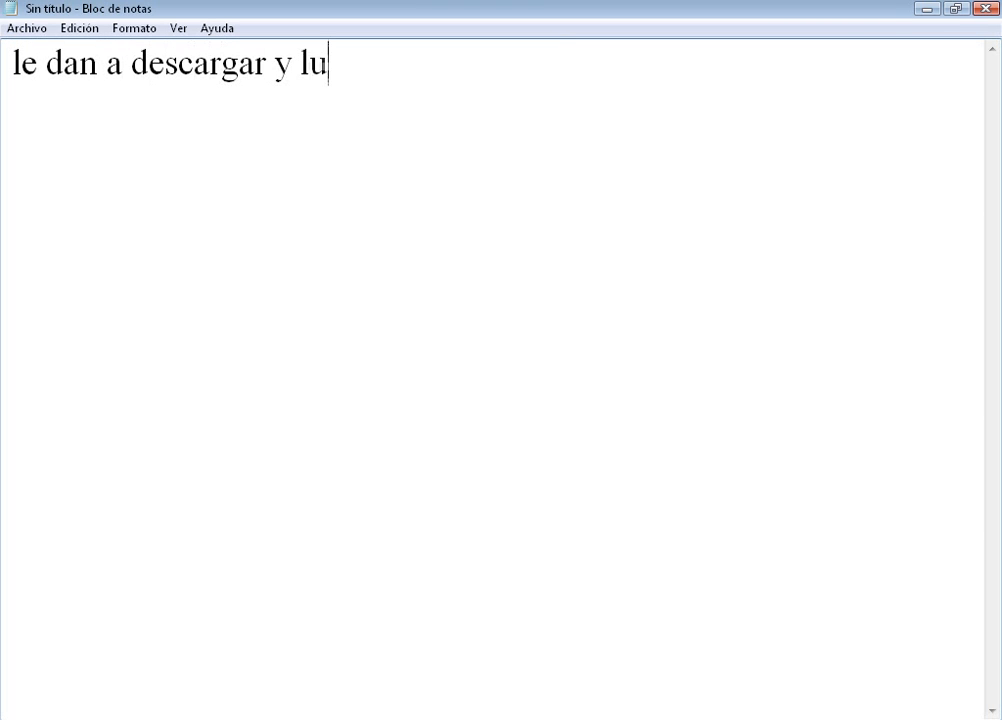
# Finish the 'le dan a descargar y luego a instalar' caption, then clear it.
pyautogui.write('ego a instalar')
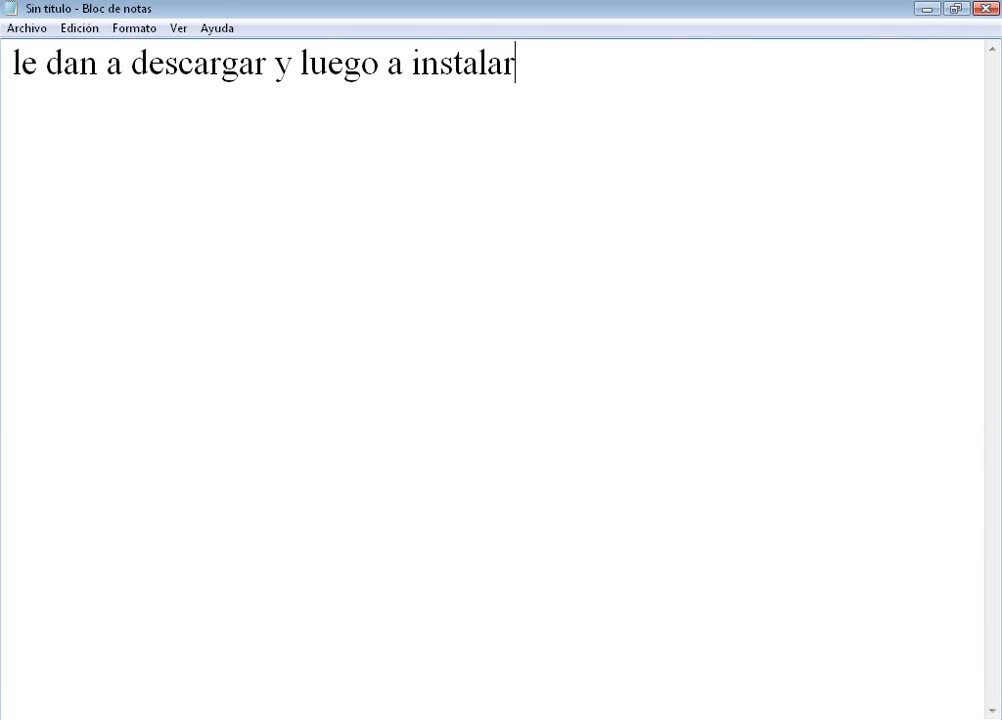
pyautogui.moveTo(80, 62); pyautogui.dragTo(516, 62)
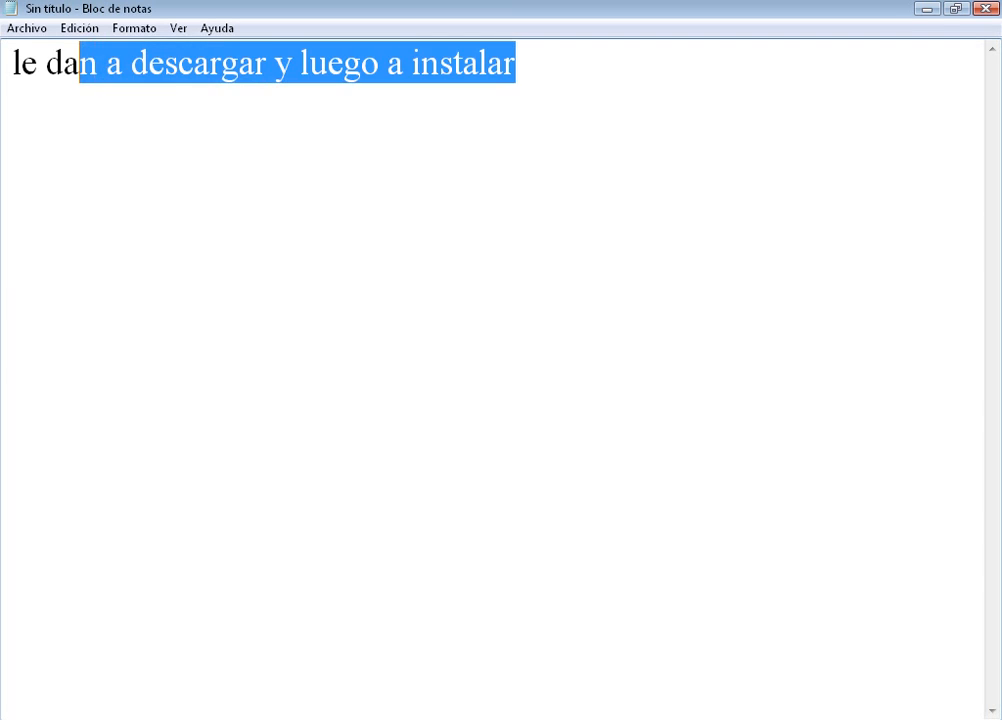
pyautogui.press('Delete')
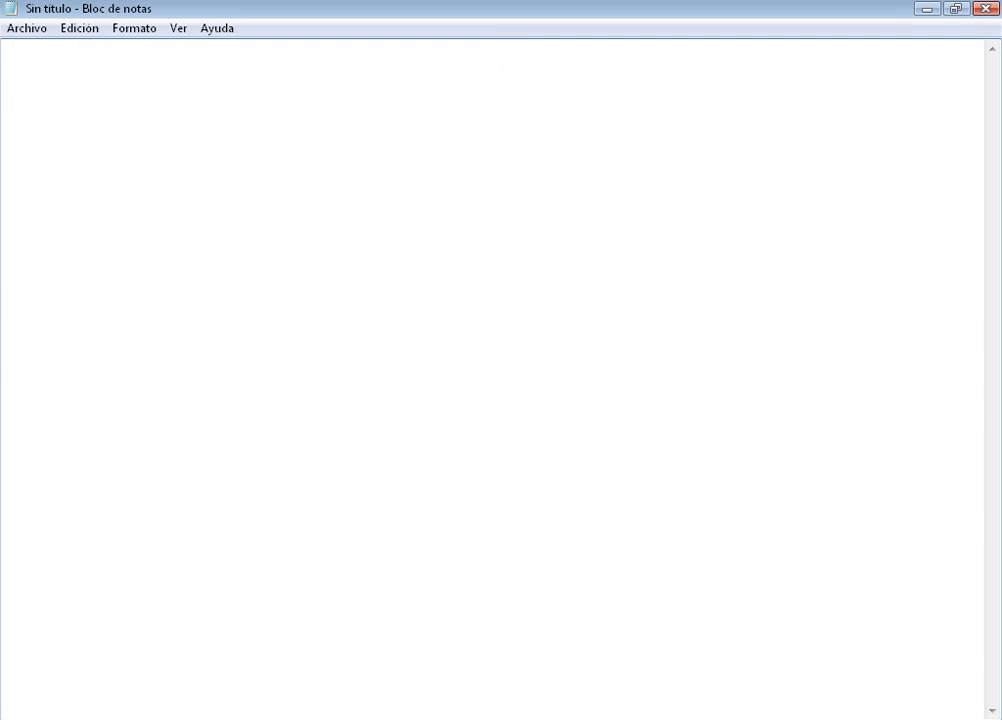
# Write 'cuando lo hallan instalado les dira que tienen que reiniciar su firefox bueno lo reinician'.
pyautogui.write('cuando')
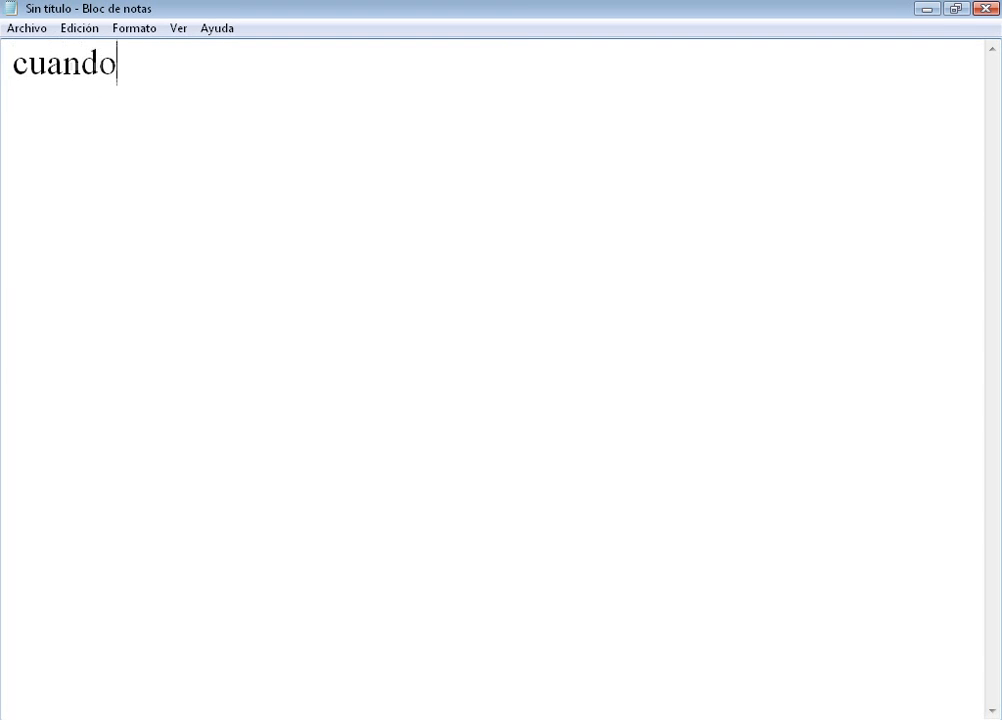
pyautogui.write('lo h')
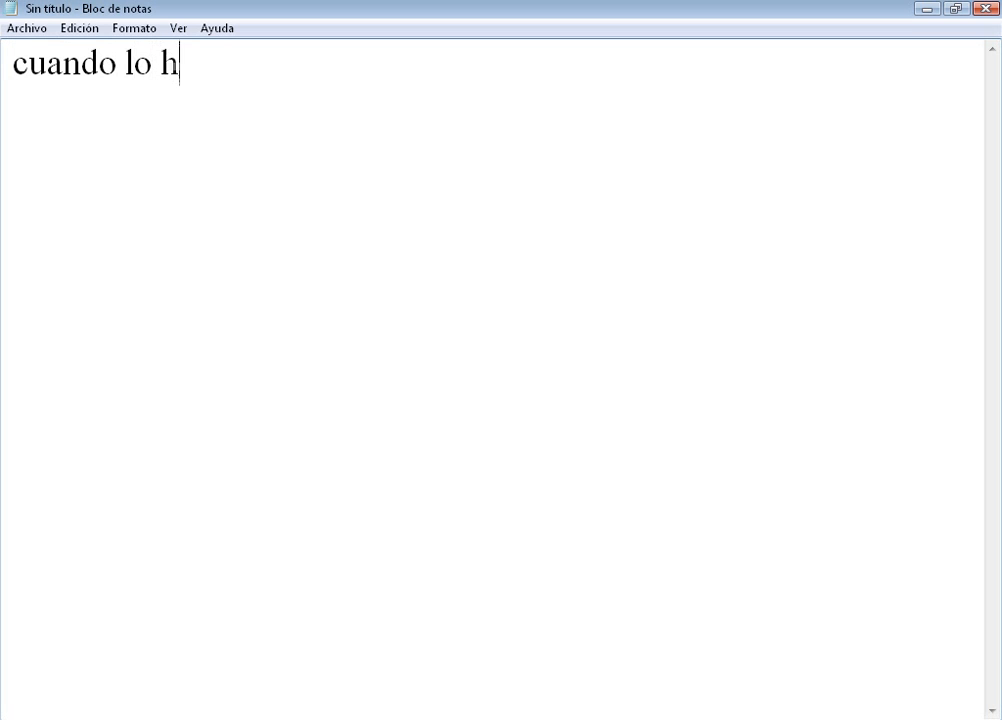
pyautogui.write('allan inst')
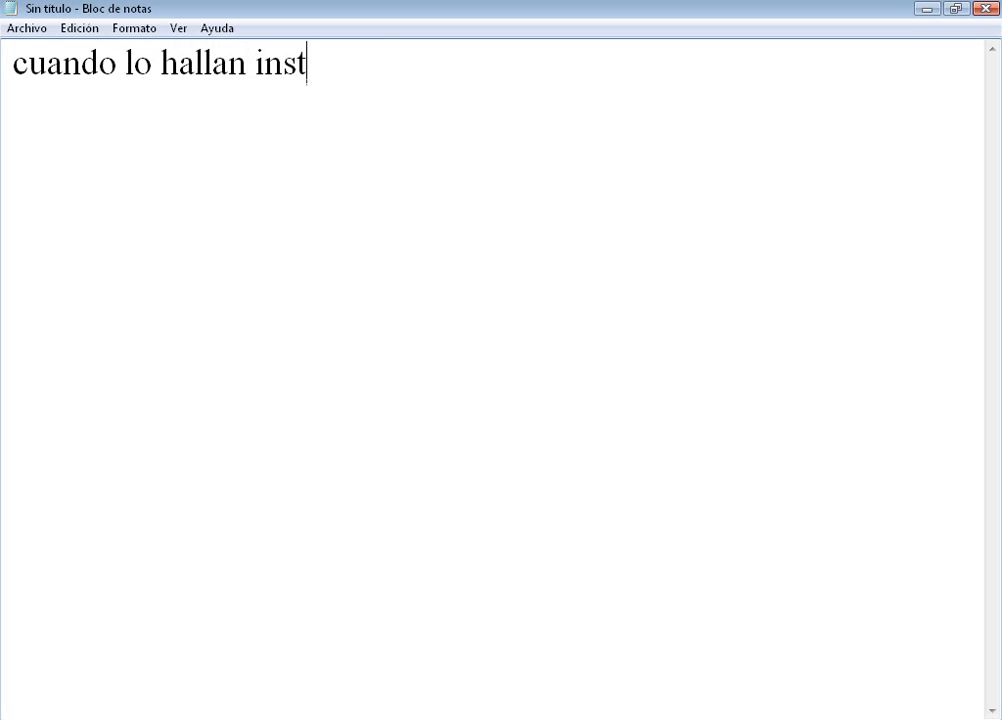
pyautogui.write('alado le')
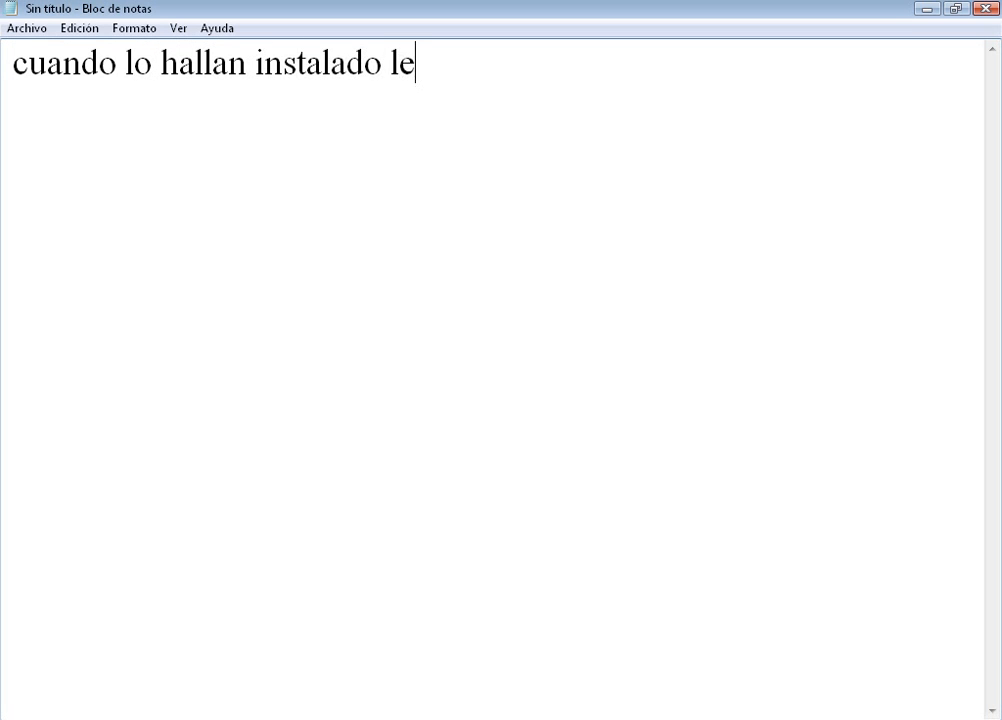
pyautogui.write('s dira')
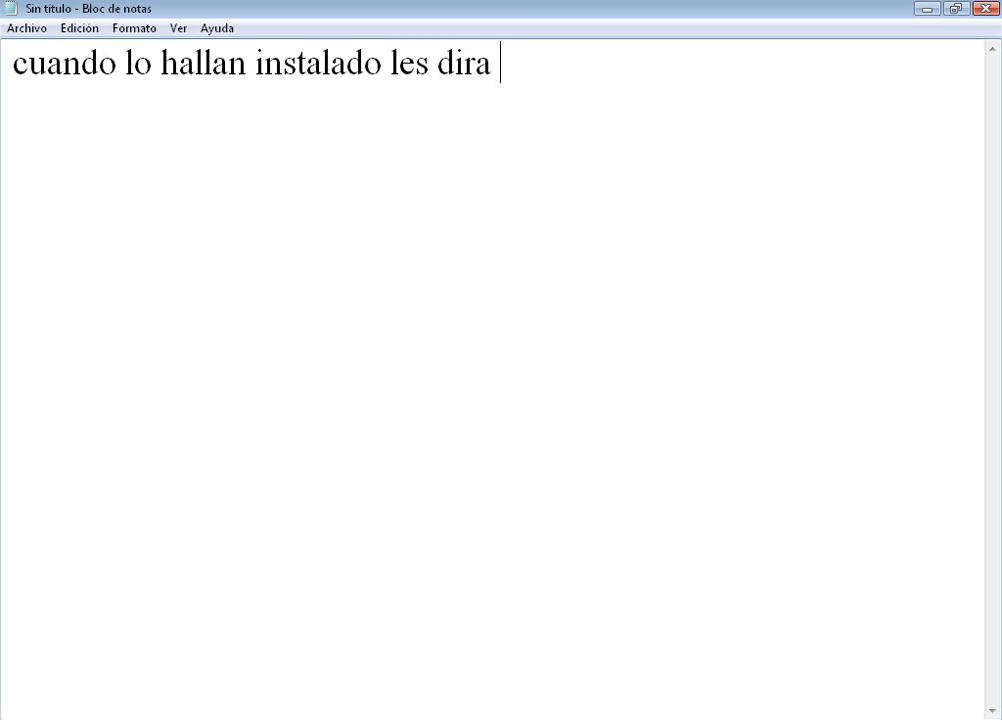
pyautogui.write('que tienen')
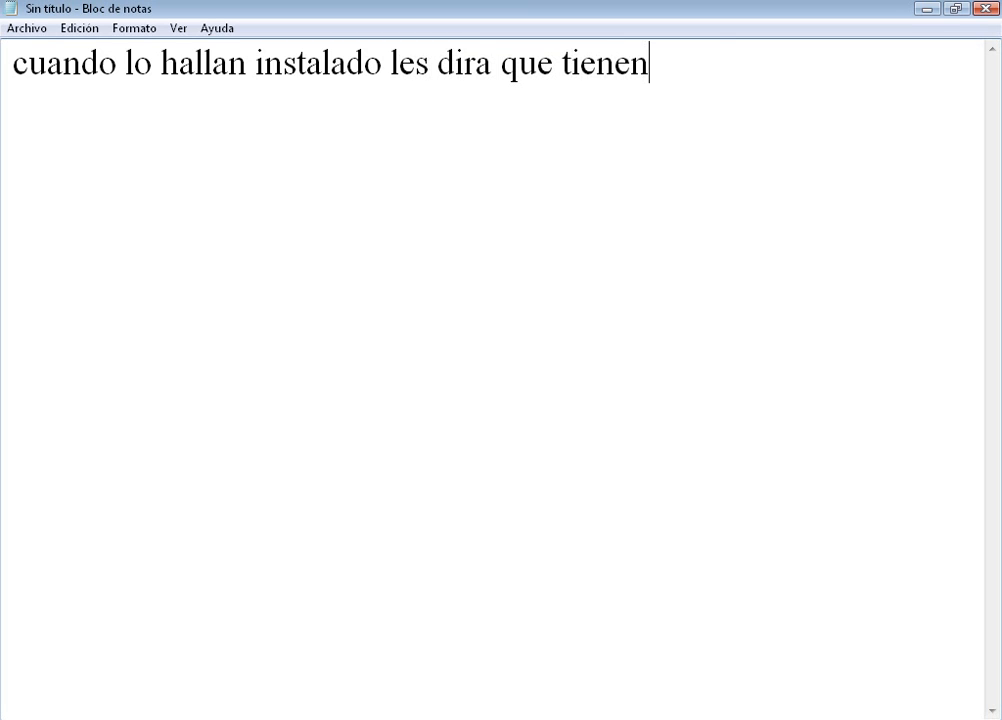
pyautogui.write('que')
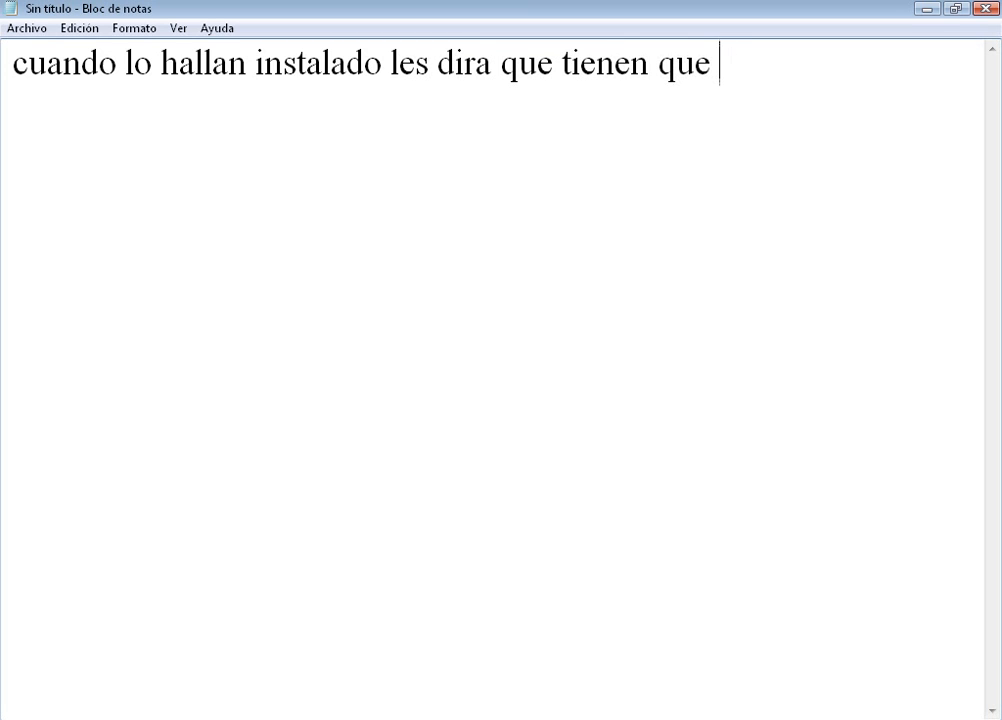
pyautogui.write('reinic')
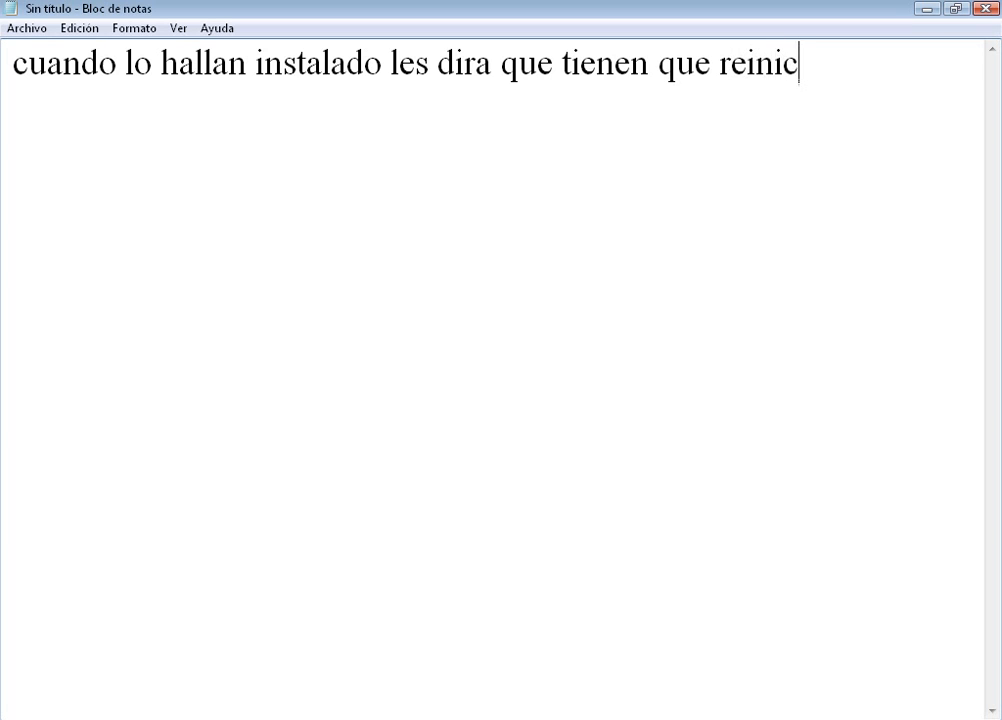
pyautogui.write('iar su firefo')
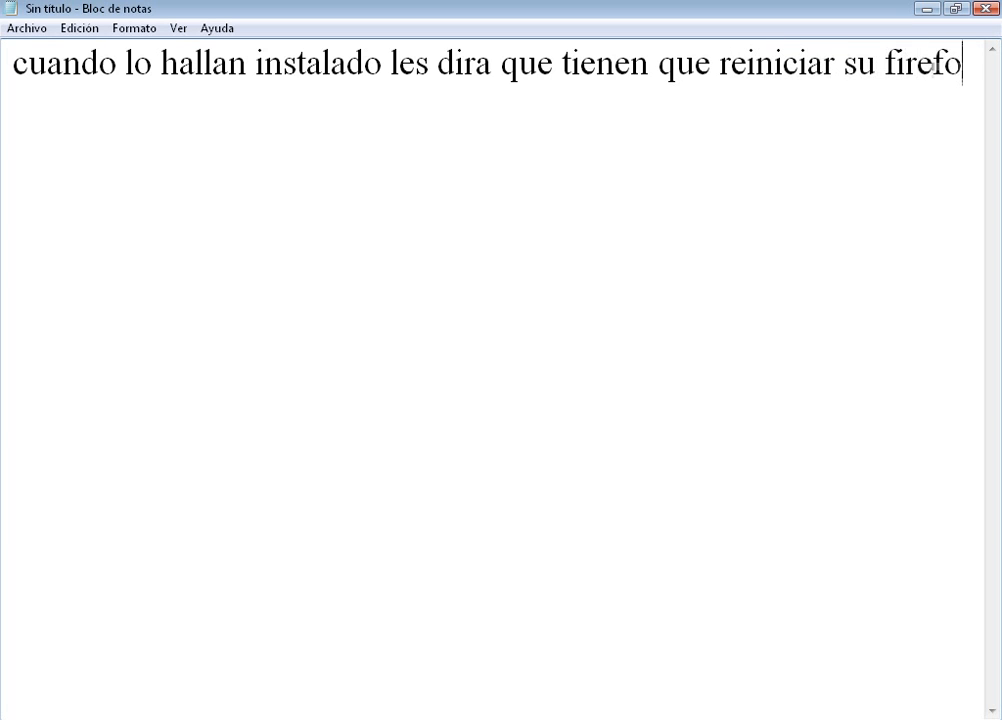
pyautogui.write('x bu')
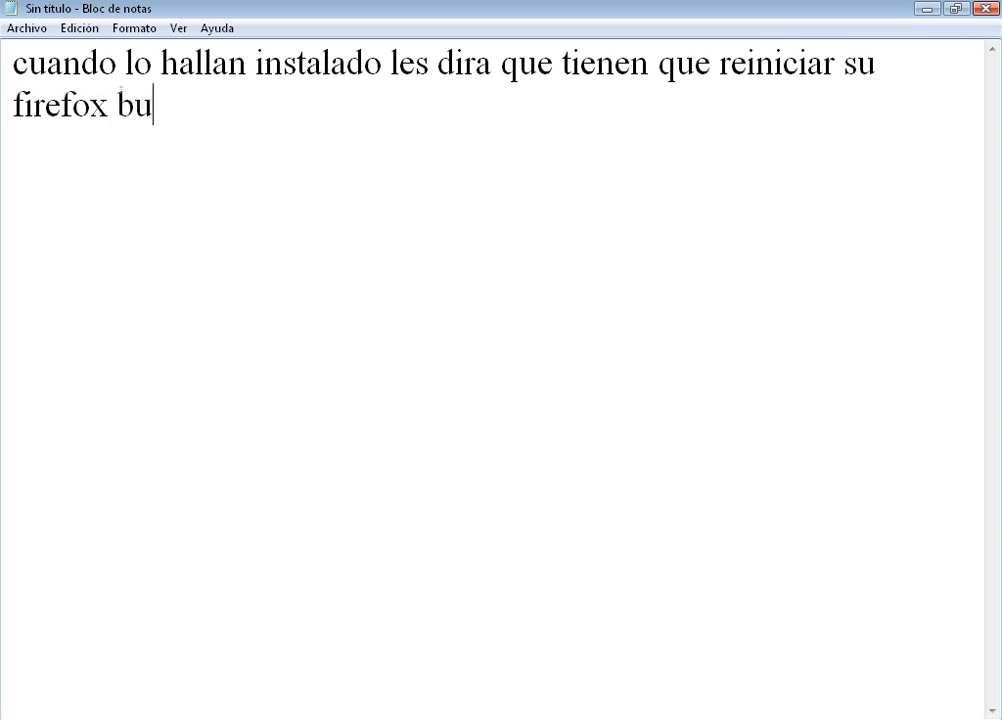
pyautogui.write('eno lo rein')
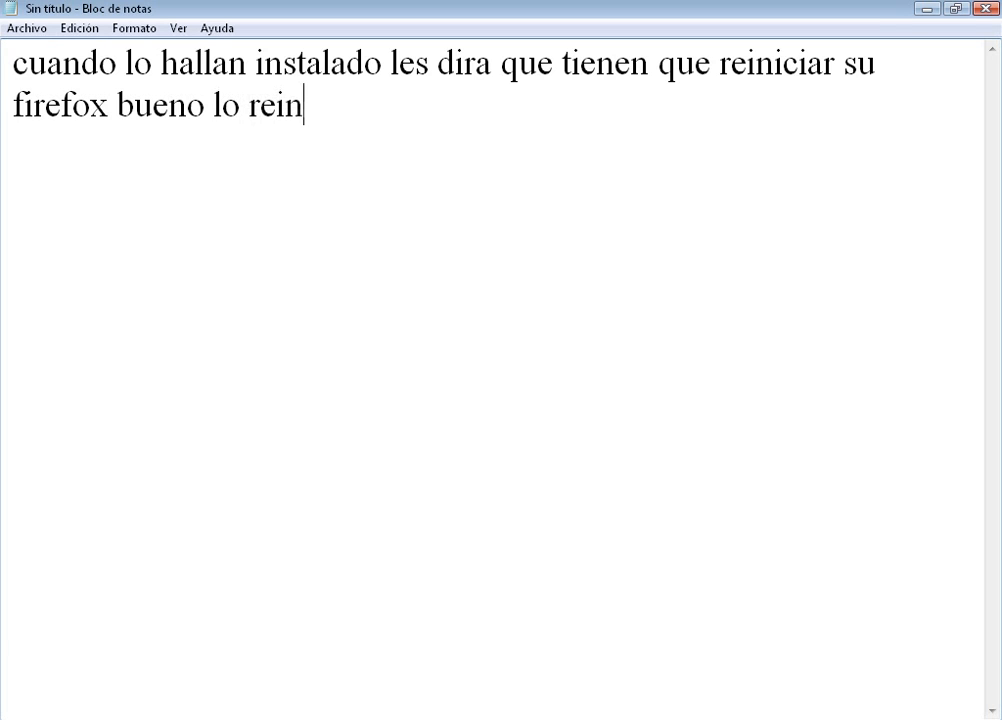
pyautogui.write('ic')
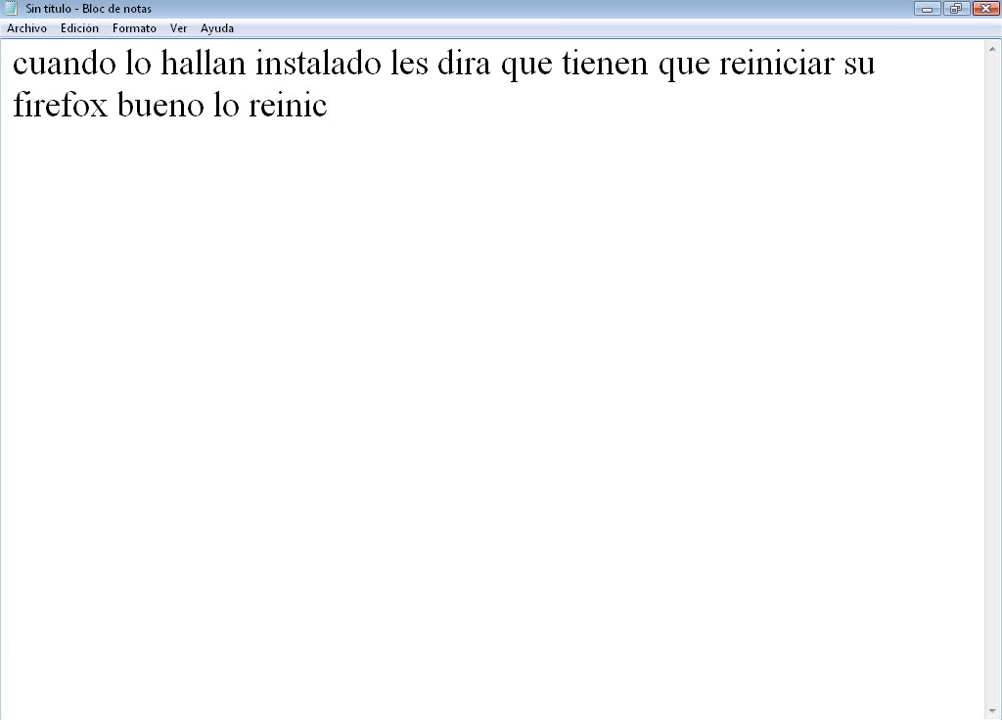
pyautogui.write('ian')
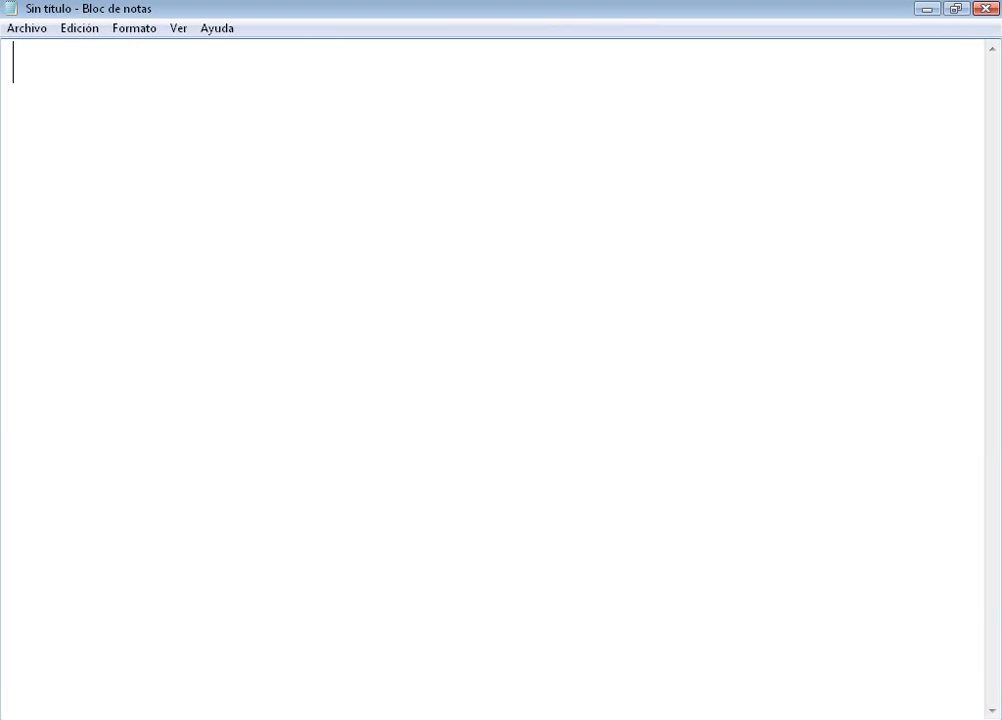
# Write 'cuando lo hayan instalado estara todo listo', then start over with 'bueno es'.
pyautogui.write('cuando lo')
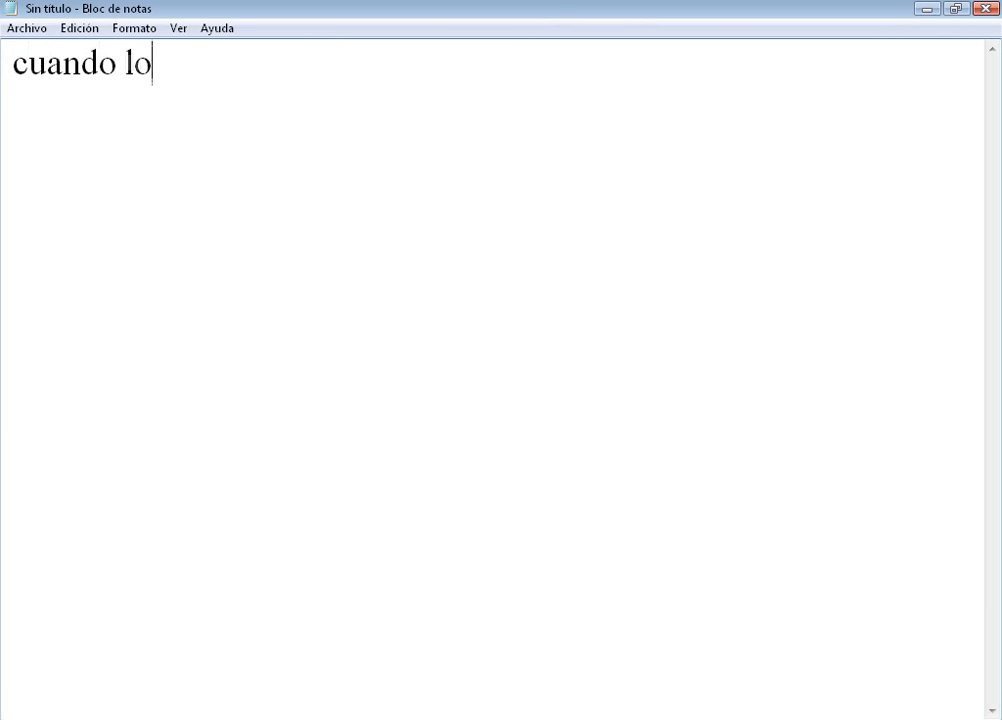
pyautogui.write('hayan instalado est')
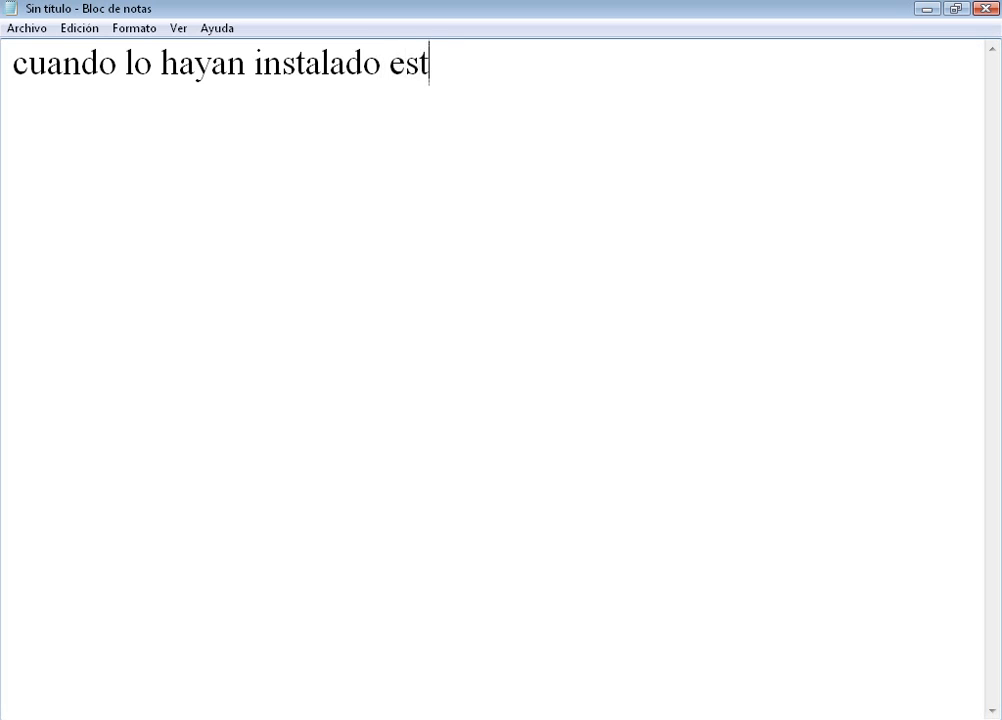
pyautogui.write('ara todo listo')
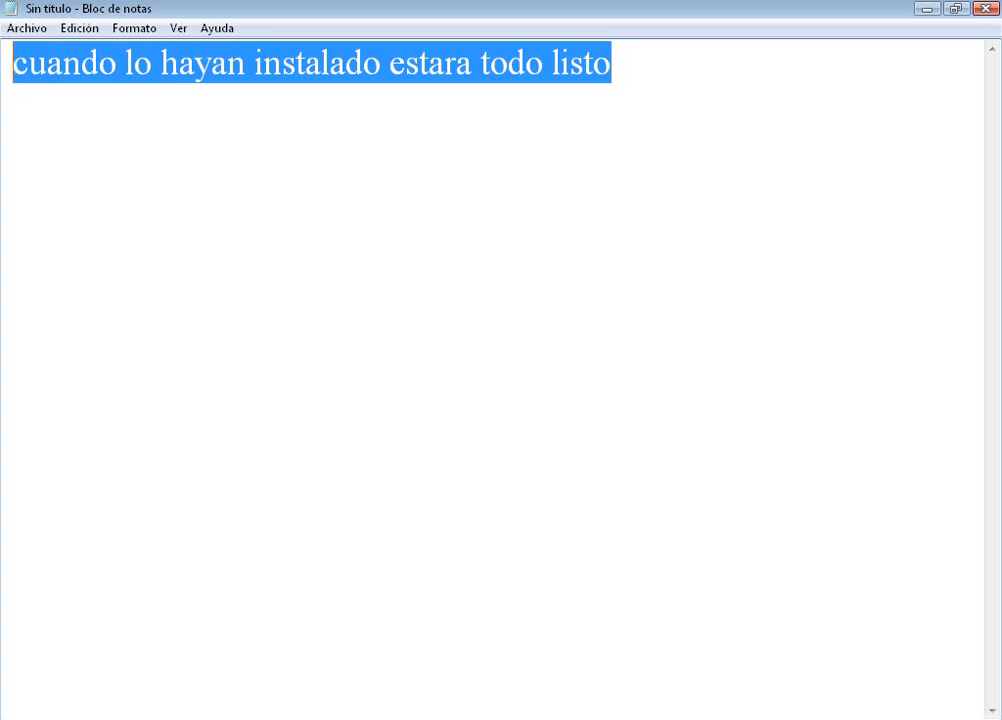
pyautogui.write('bueno es')
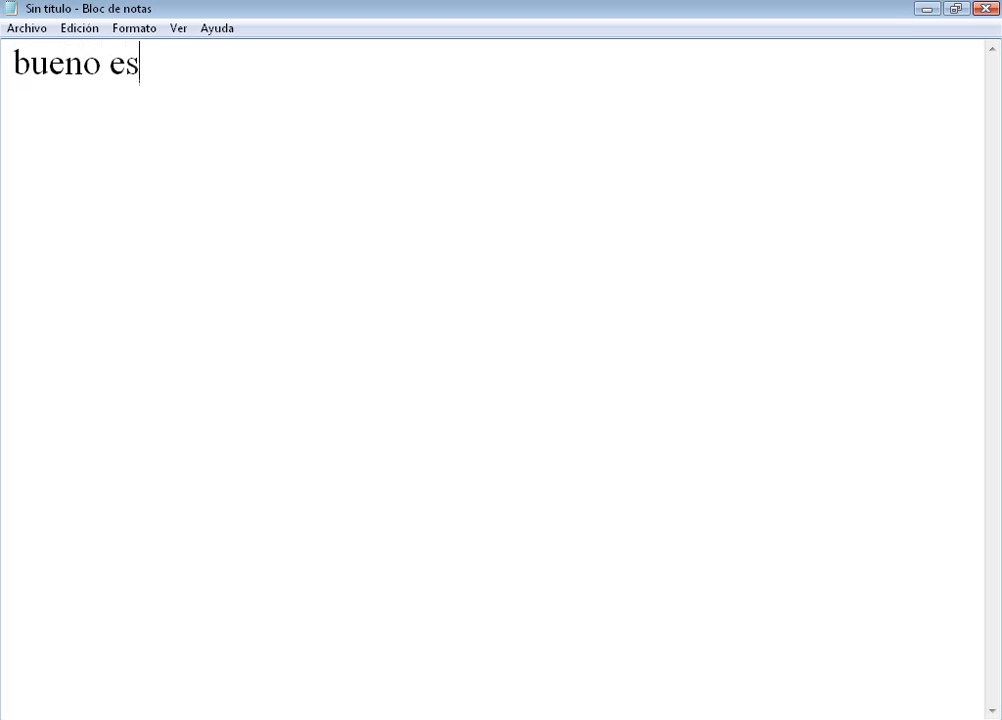
# Write 'bueno eso fue todo comenten suscribanse y puntuen'.
pyautogui.write('o fue tod')
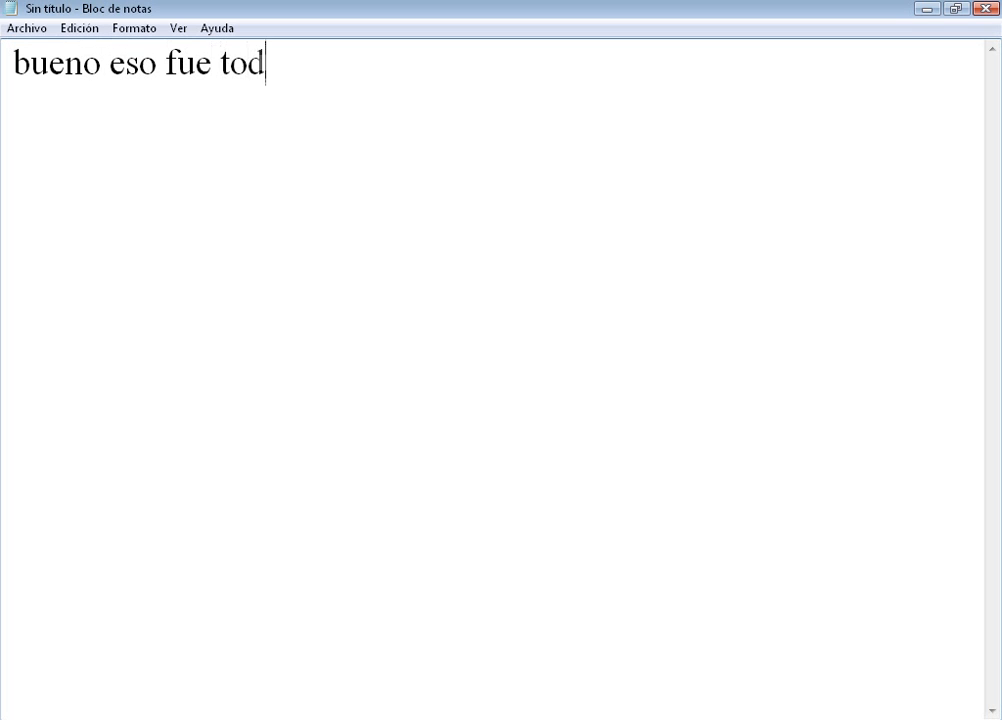
pyautogui.write('o come')
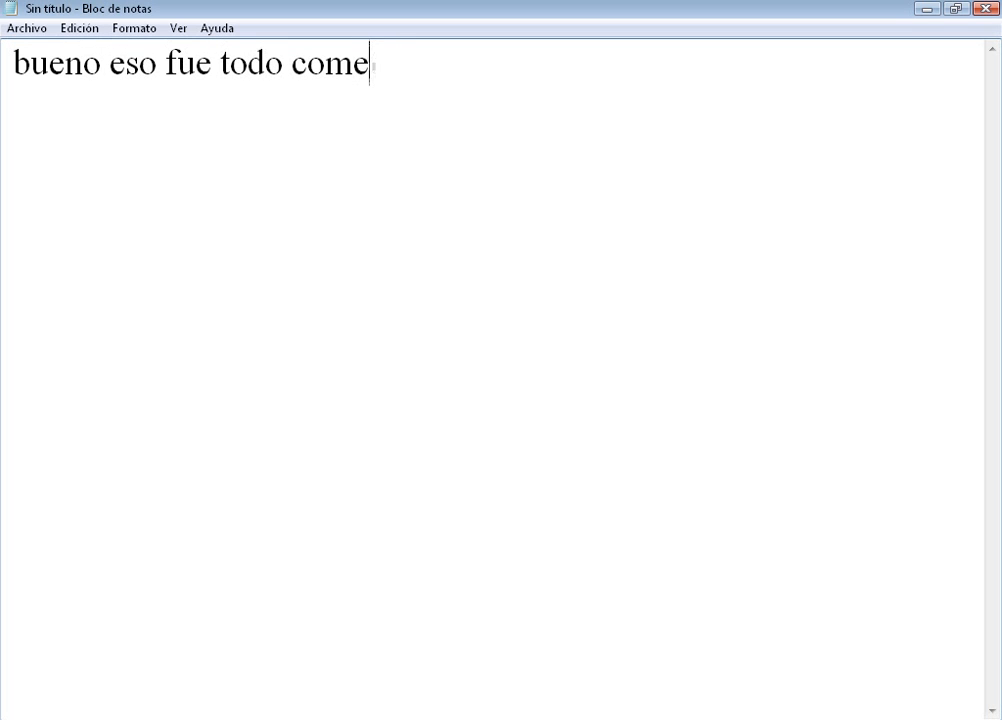
pyautogui.write('nten suscriban')
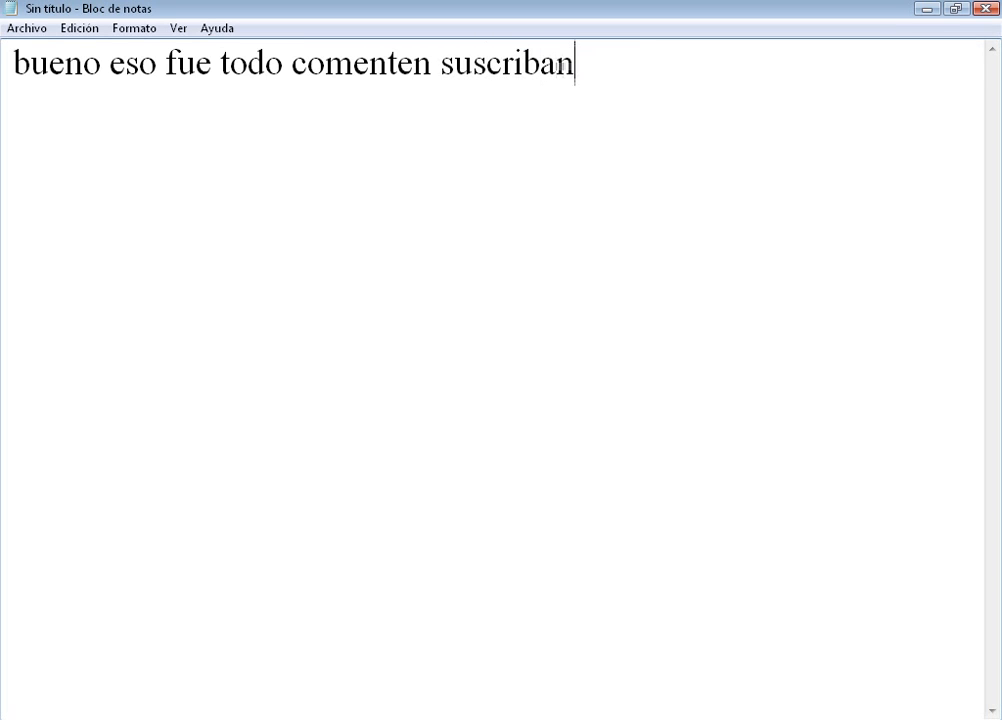
pyautogui.write('se y')
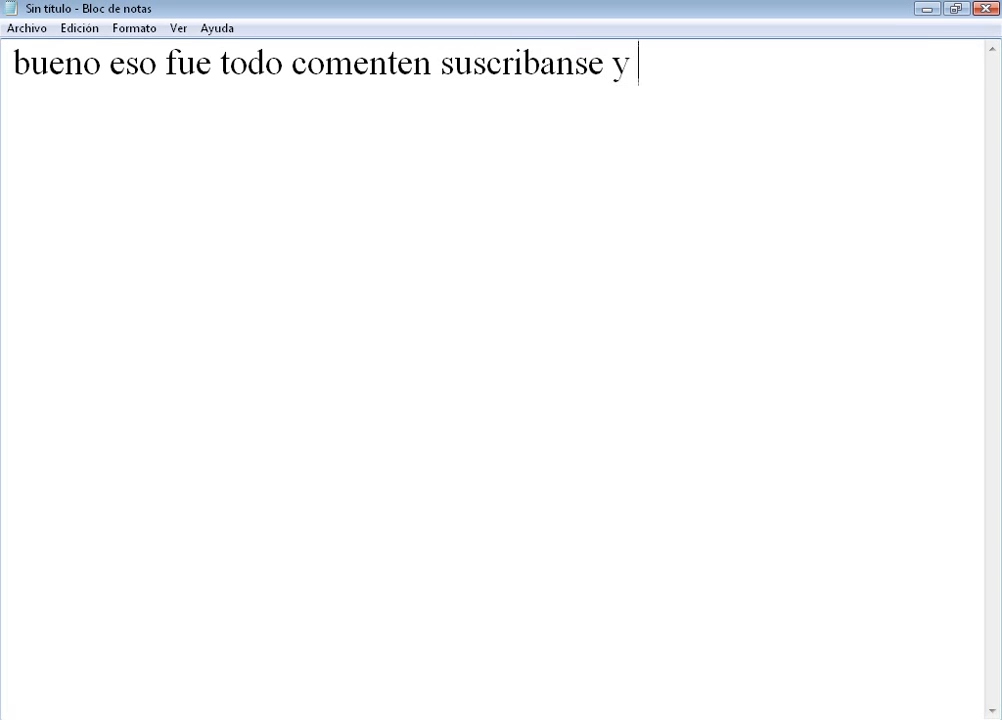
pyautogui.write('puntuen y acuerdense si nec')
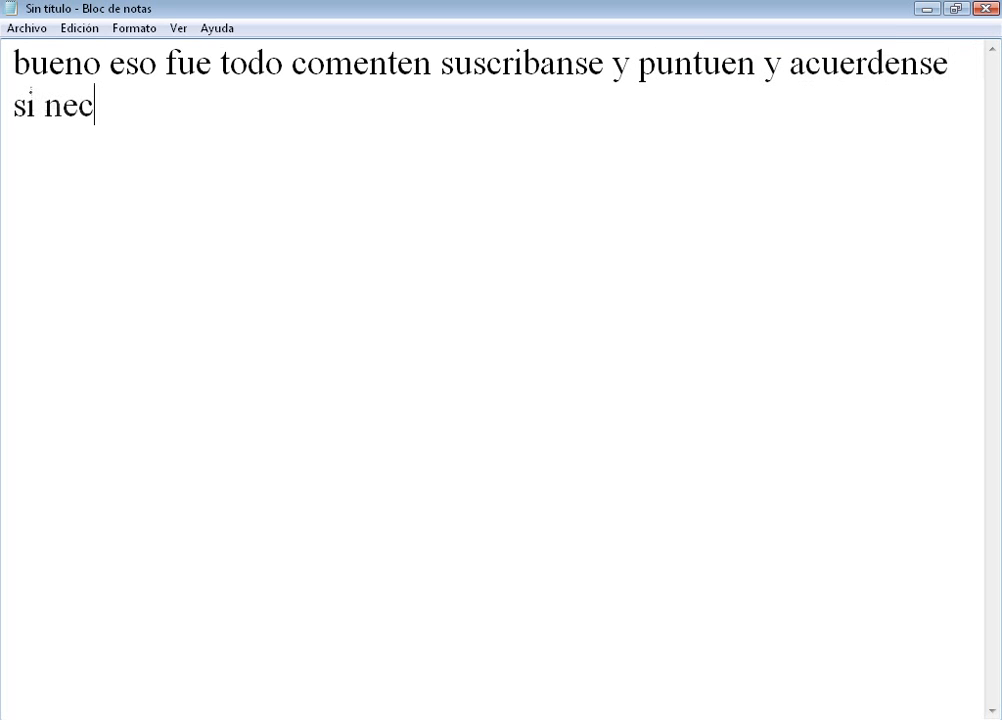
# Add 'si necesitan un video tutorial solo pidanlo no tengo problema en ayudarlos. adios'.
pyautogui.write('esitan un')
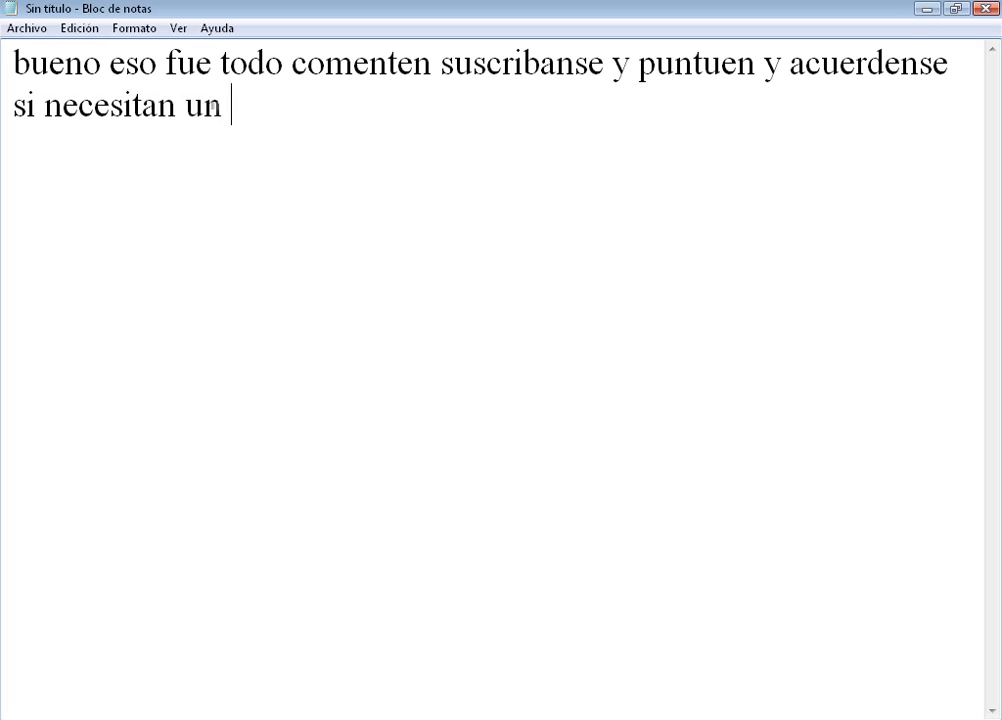
pyautogui.write('video tutor')
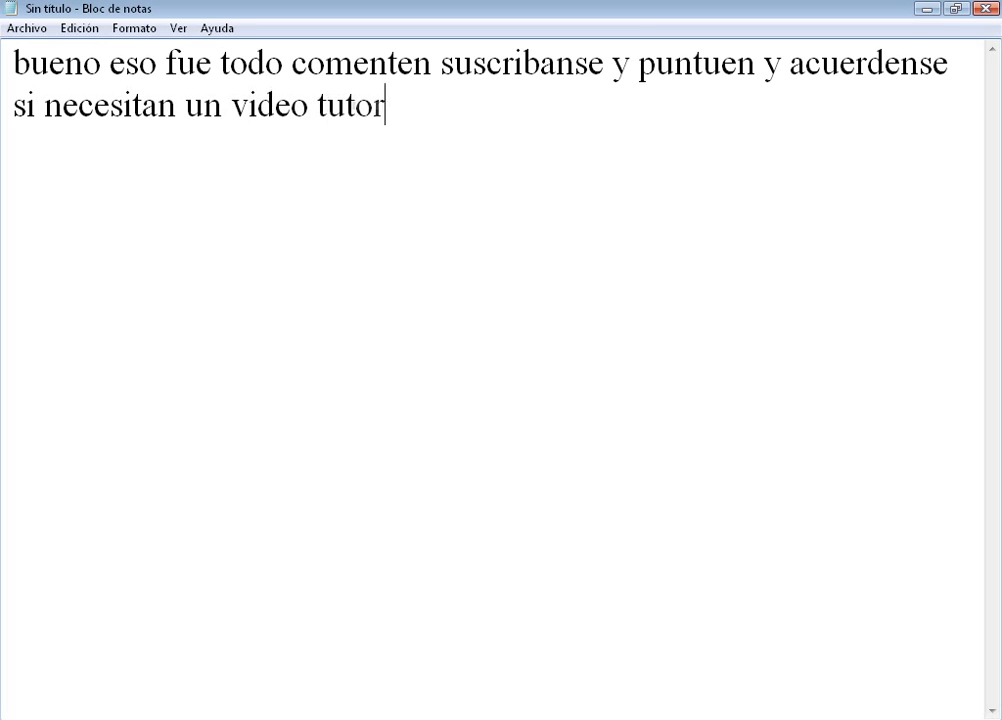
pyautogui.write('ial')
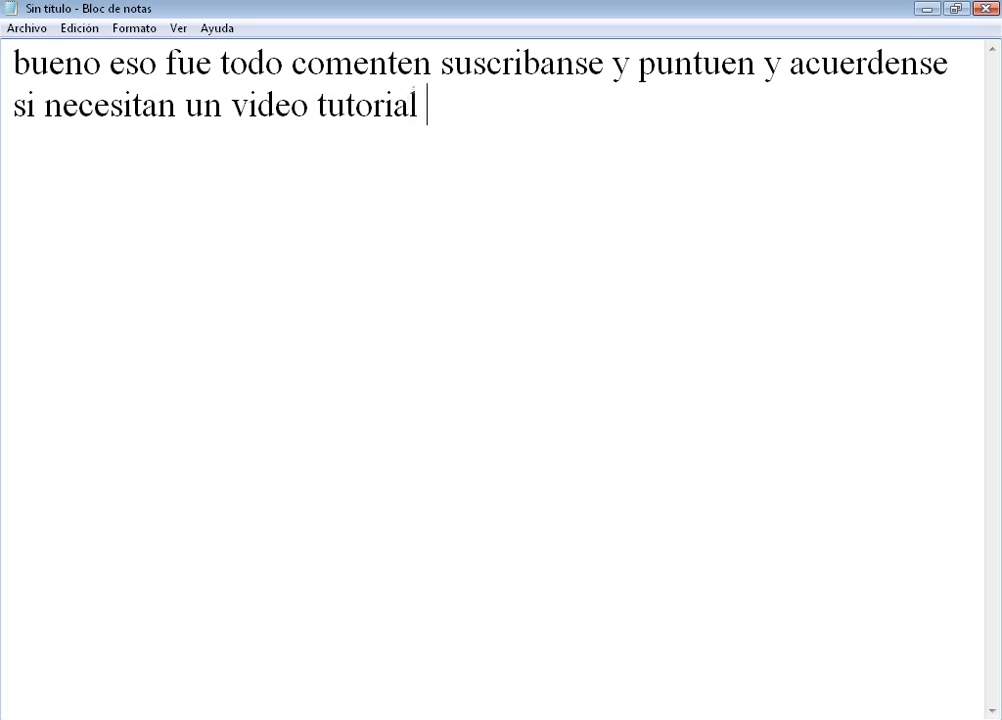
pyautogui.write('solo pidna')
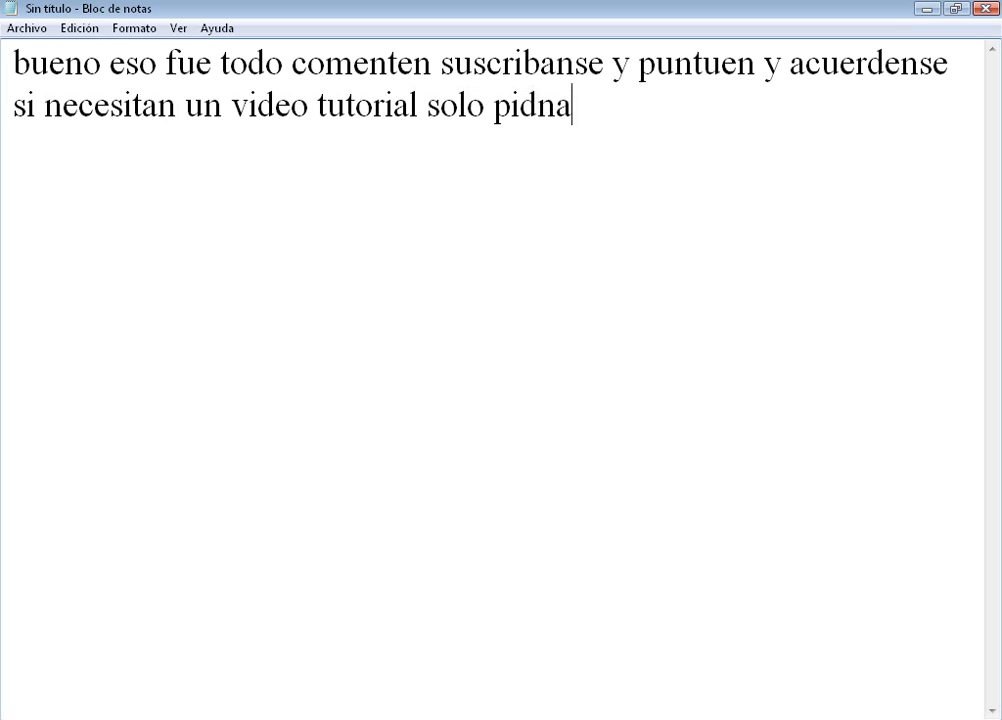
pyautogui.write('an')
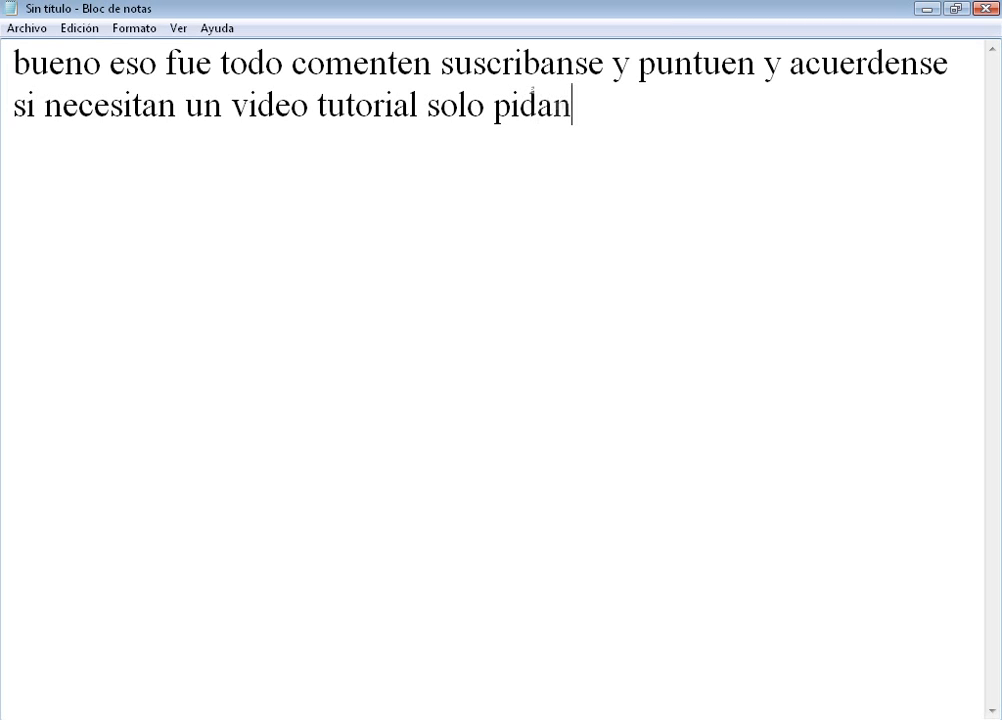
pyautogui.write('lo no ten')
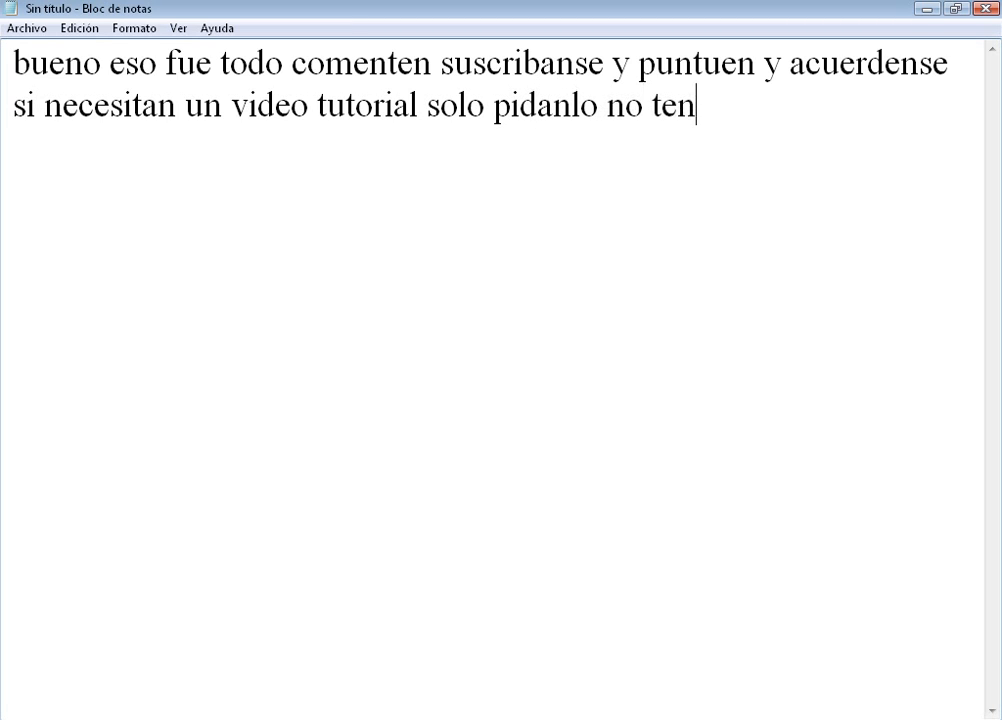
pyautogui.write('go problema en a')
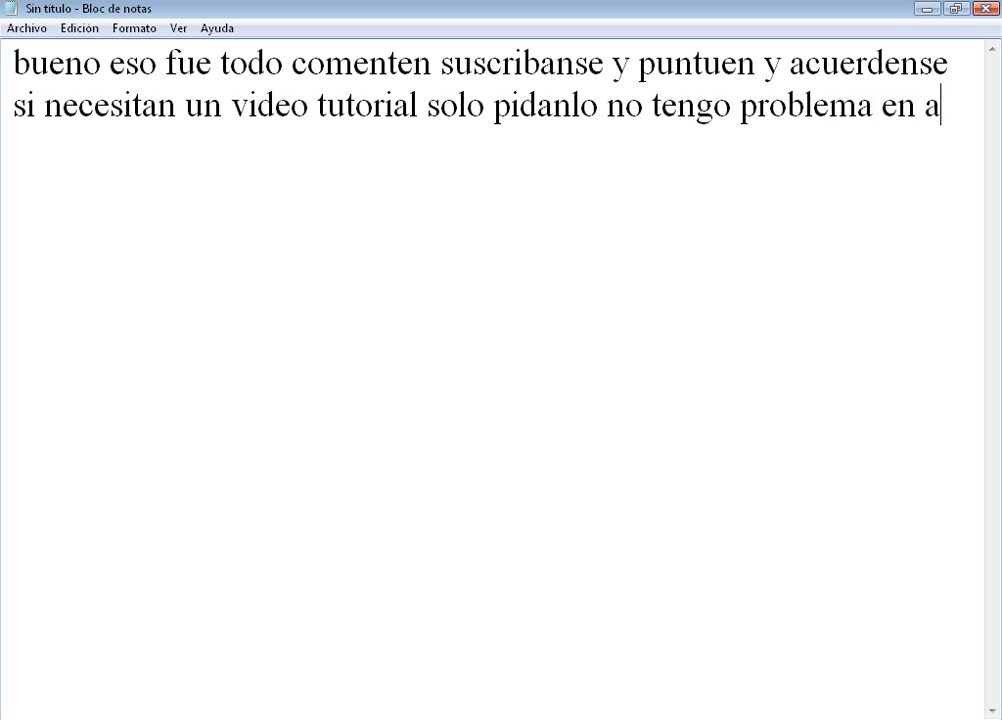
pyautogui.write('yudarlos')
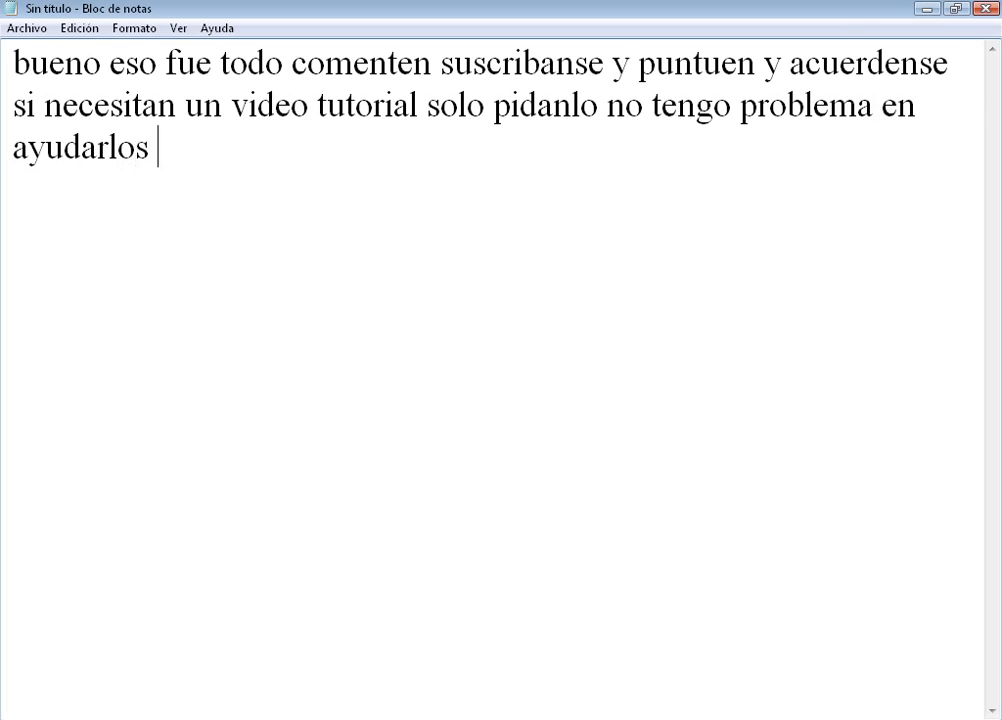
pyautogui.write('. ad')
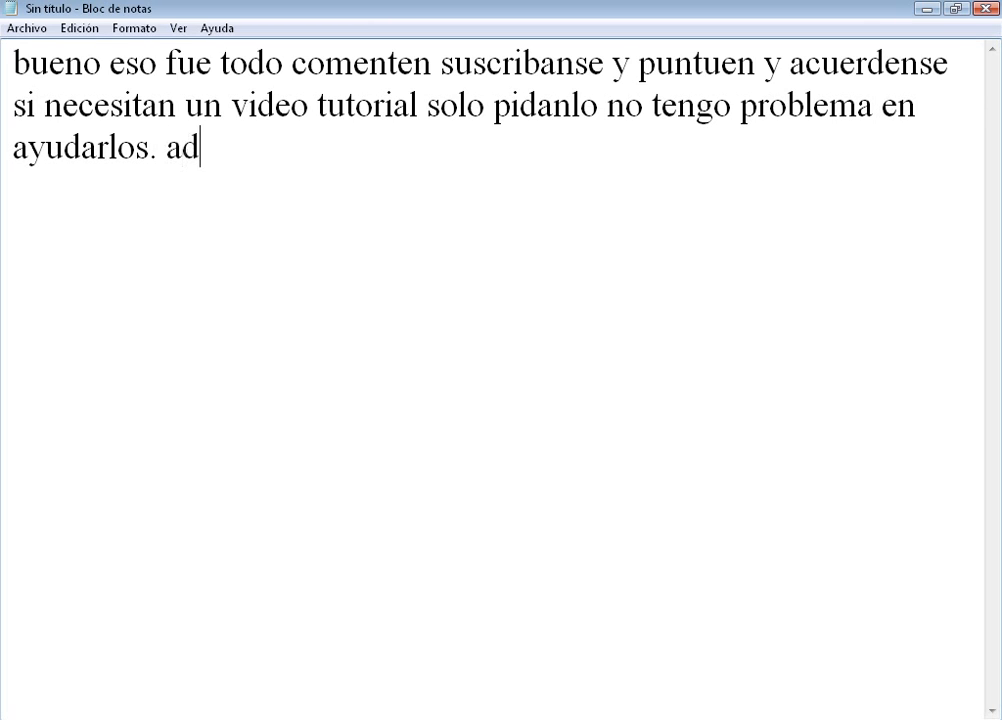